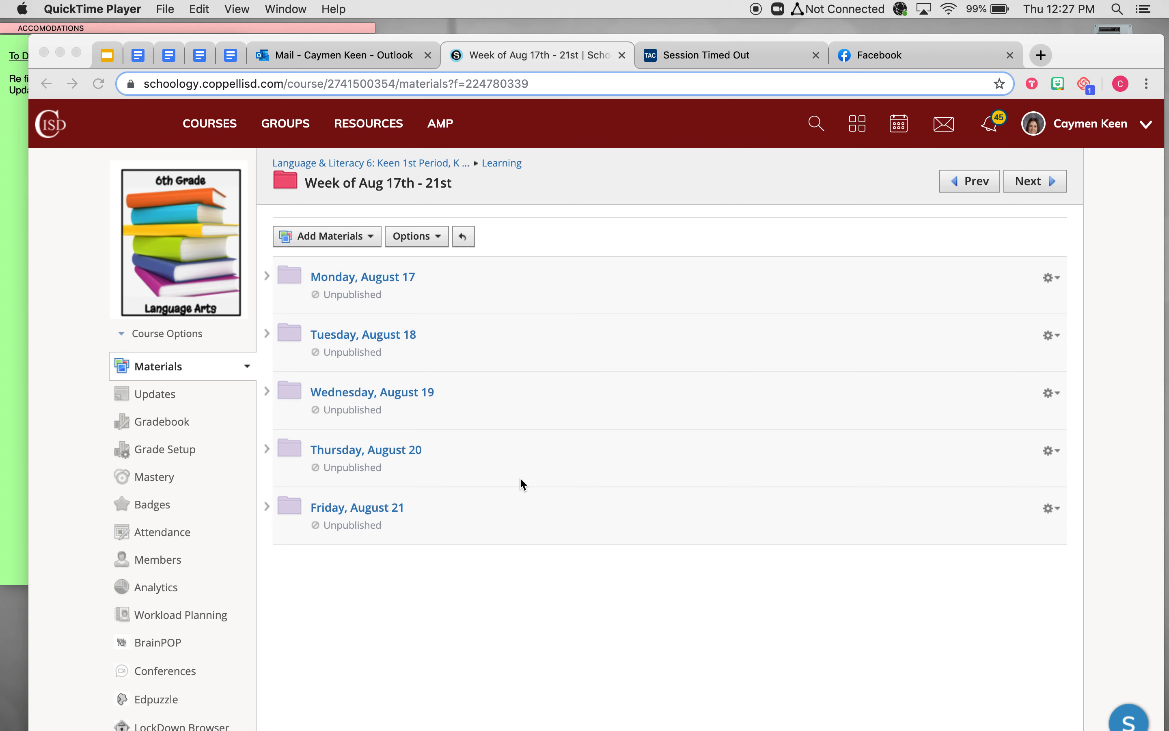
- Open Task #1: Check-In from the Wednesday, August 19 folder's materials list
click(424, 407)
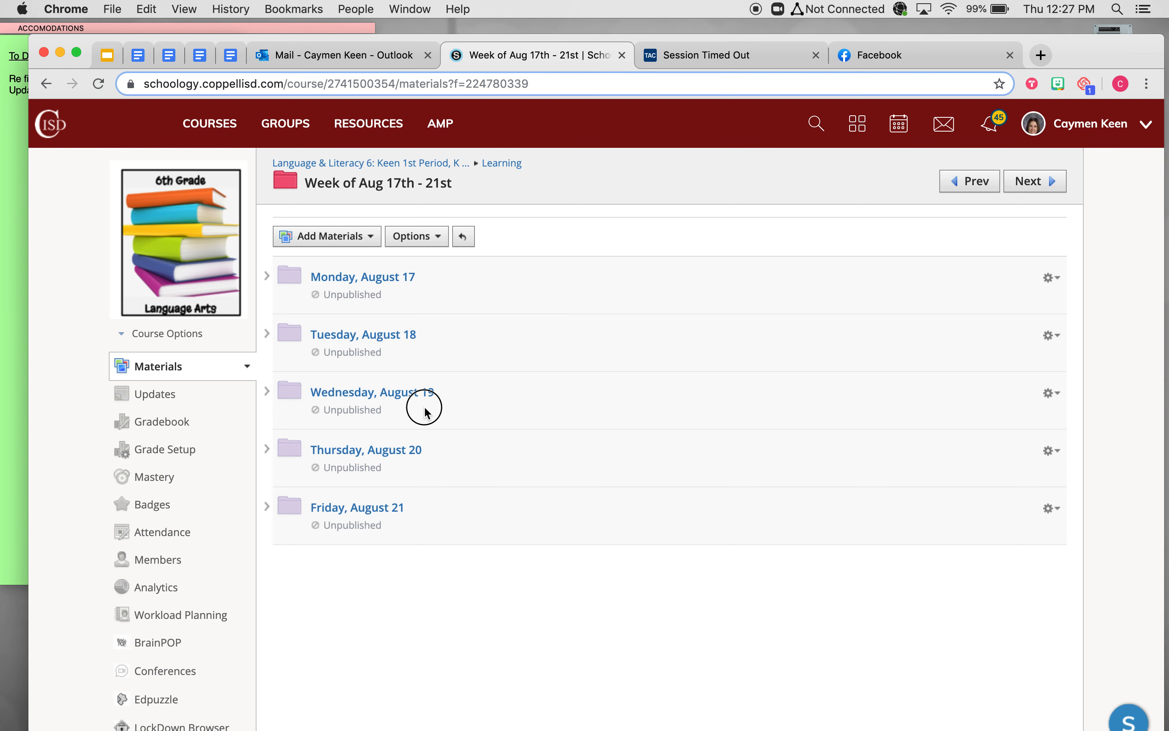
click(373, 391)
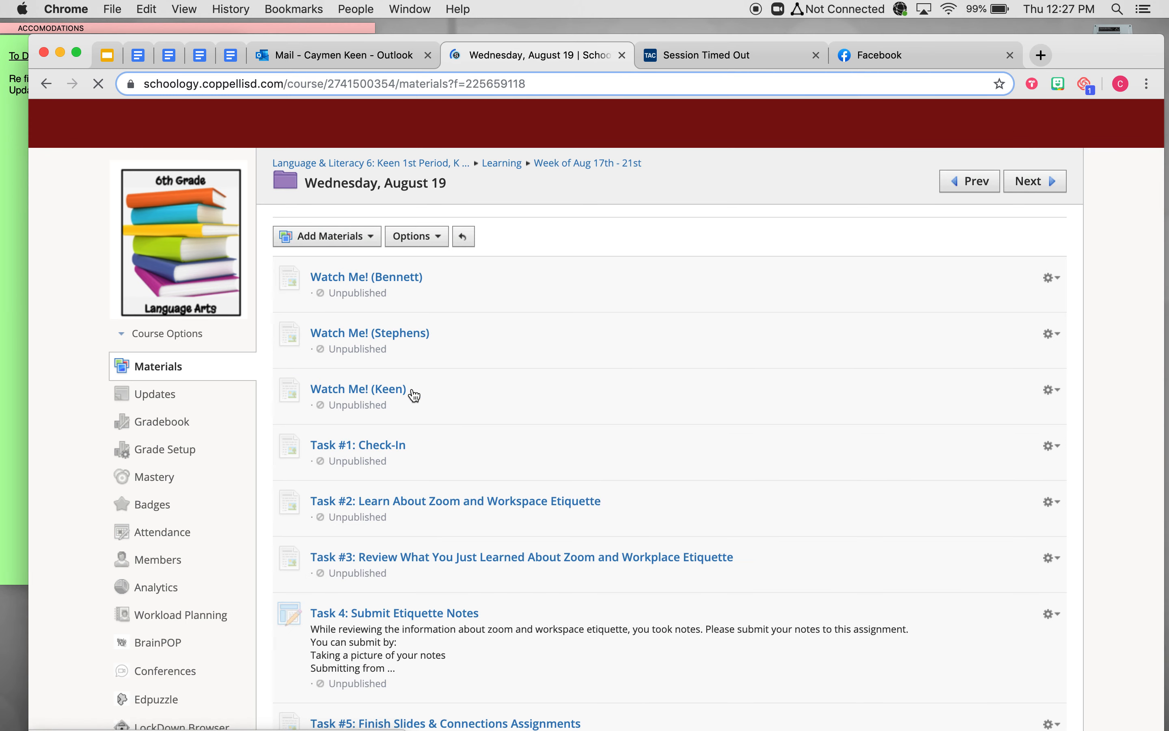
scroll(down, 3)
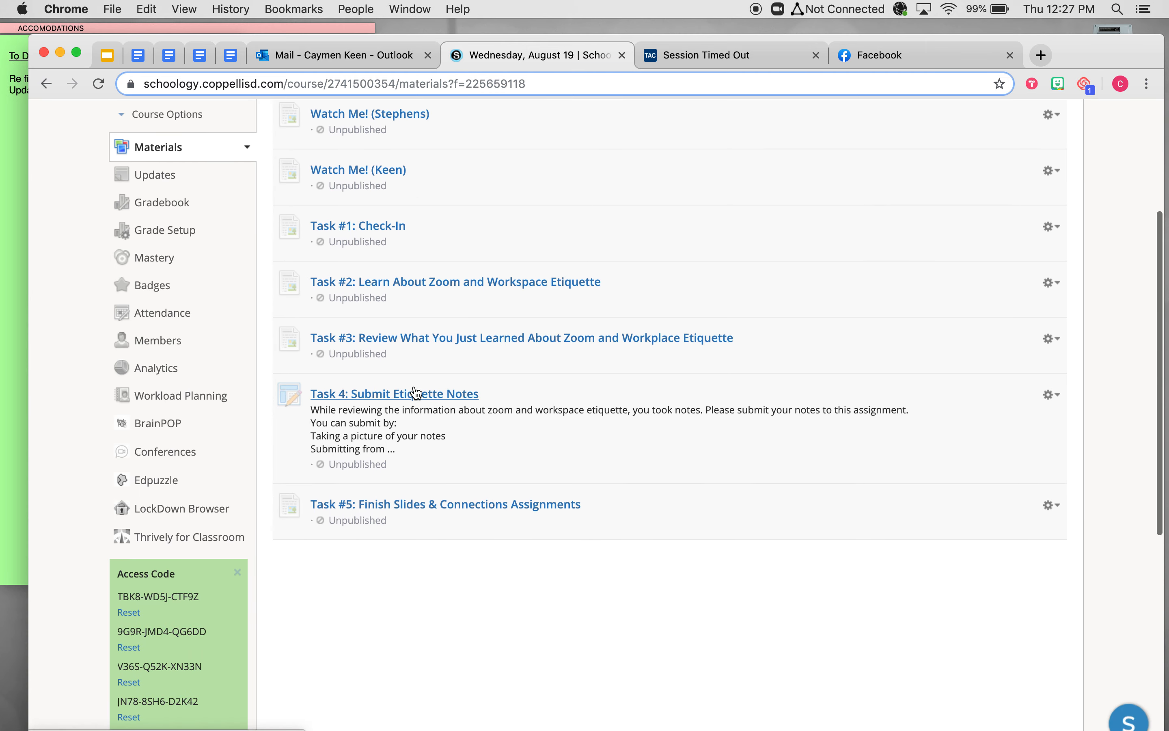
scroll(down, 3)
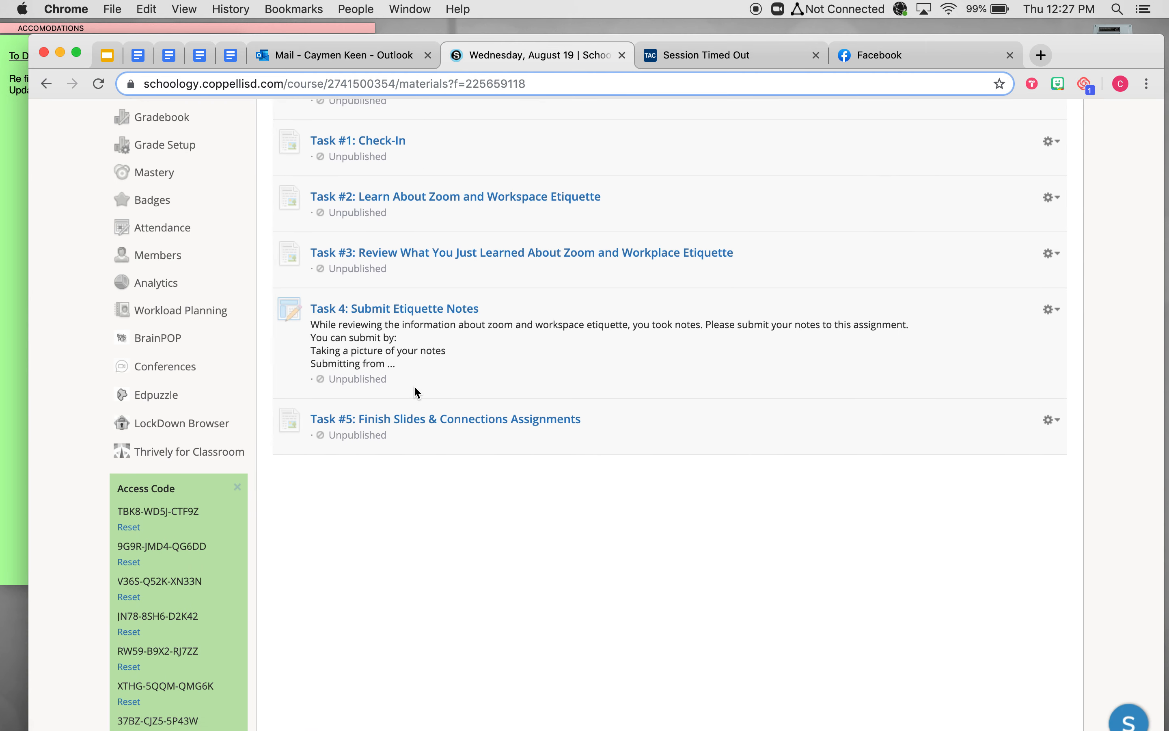
click(357, 141)
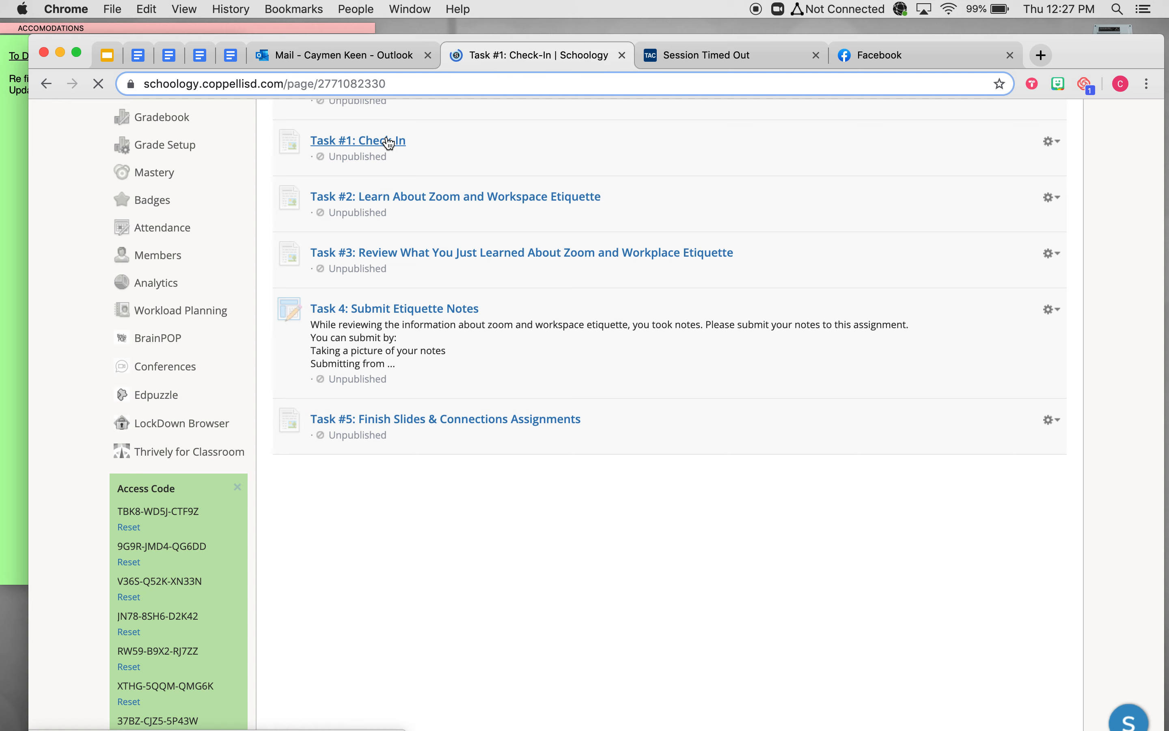
click(357, 140)
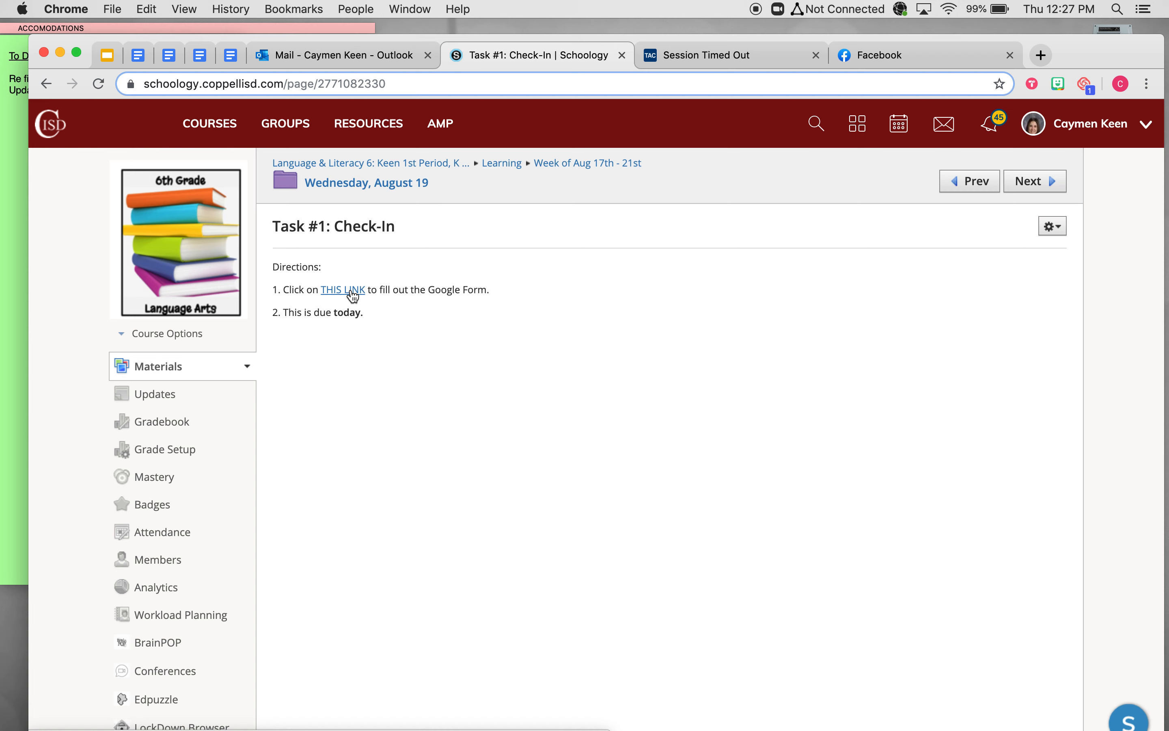
- Review the linked Wednesday Check-In Google Form's questions, then close it back to Task #1
click(343, 289)
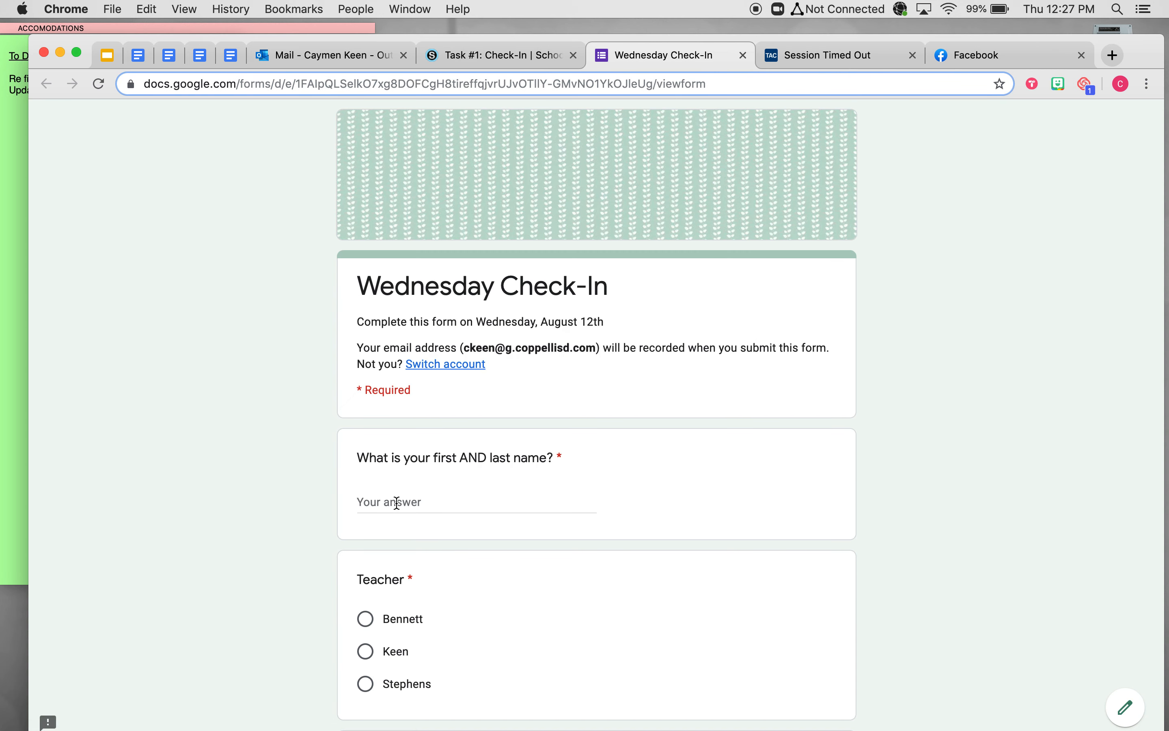
scroll(down, 3)
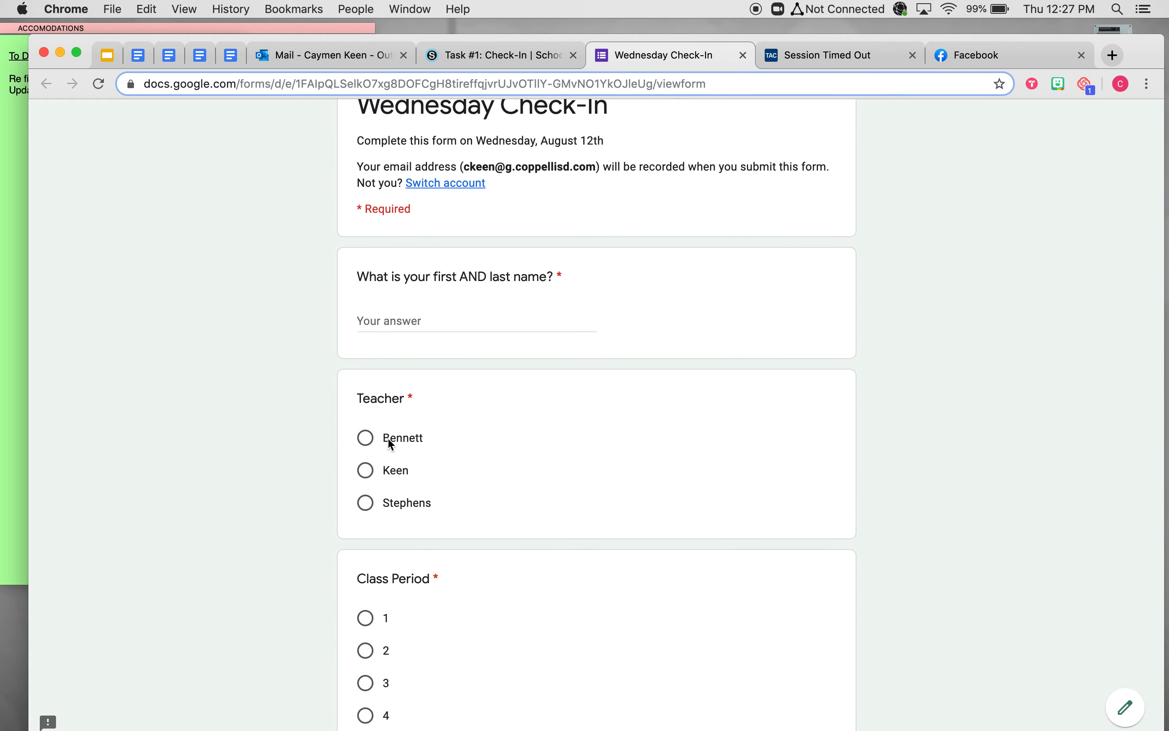
scroll(down, 3)
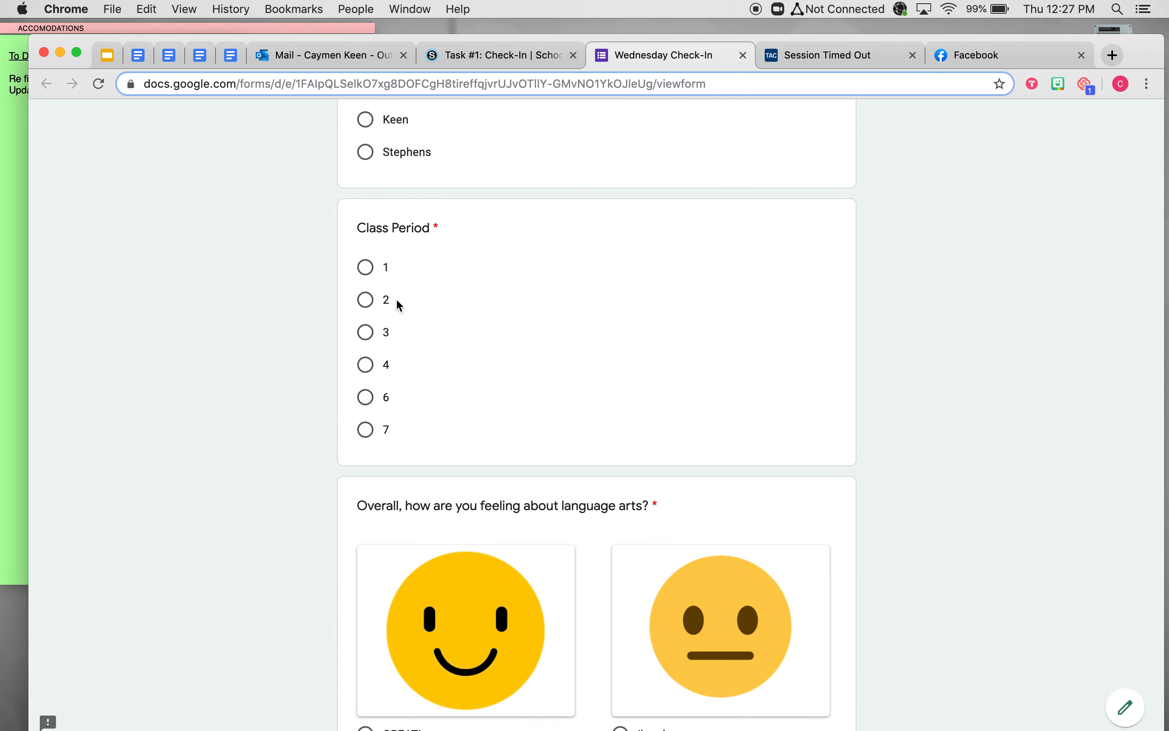
scroll(down, 3)
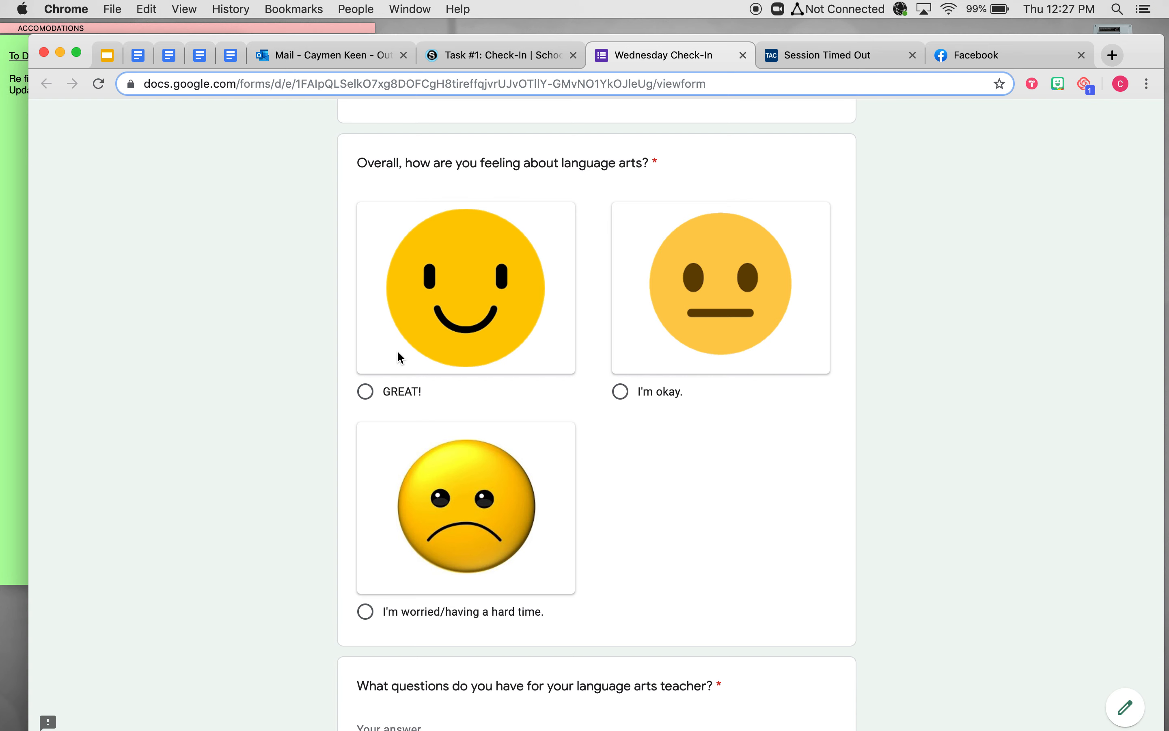
mouse_move(379, 365)
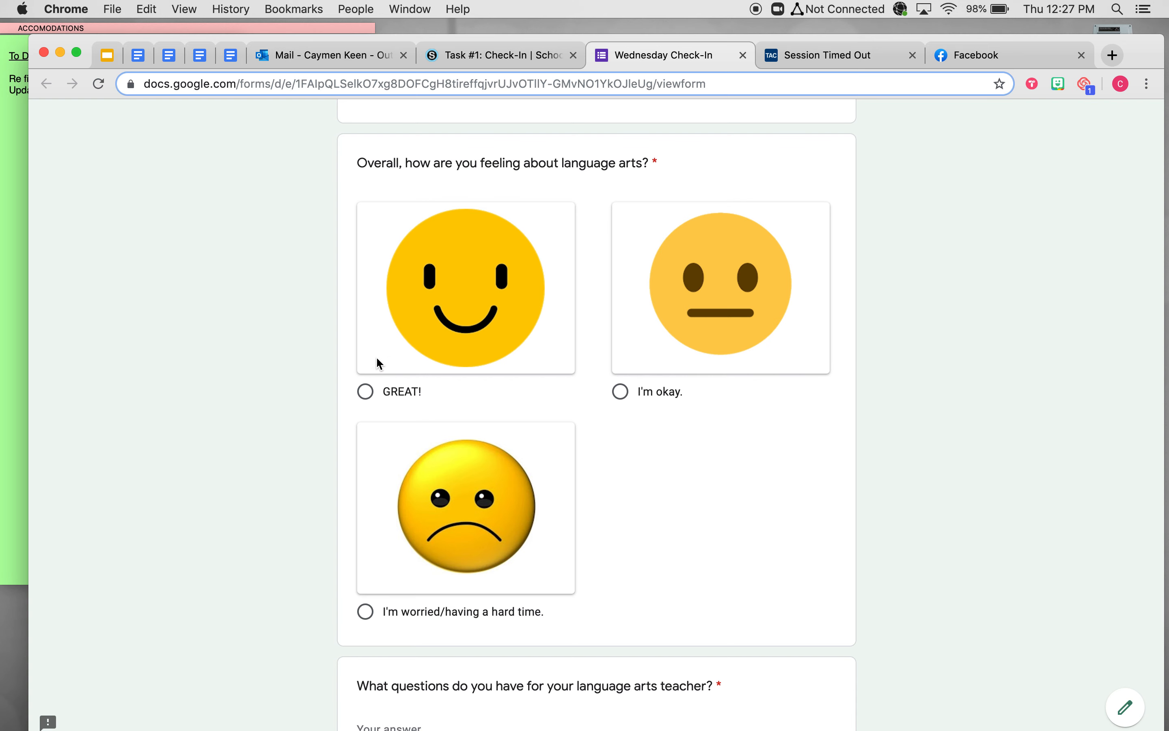
mouse_move(526, 471)
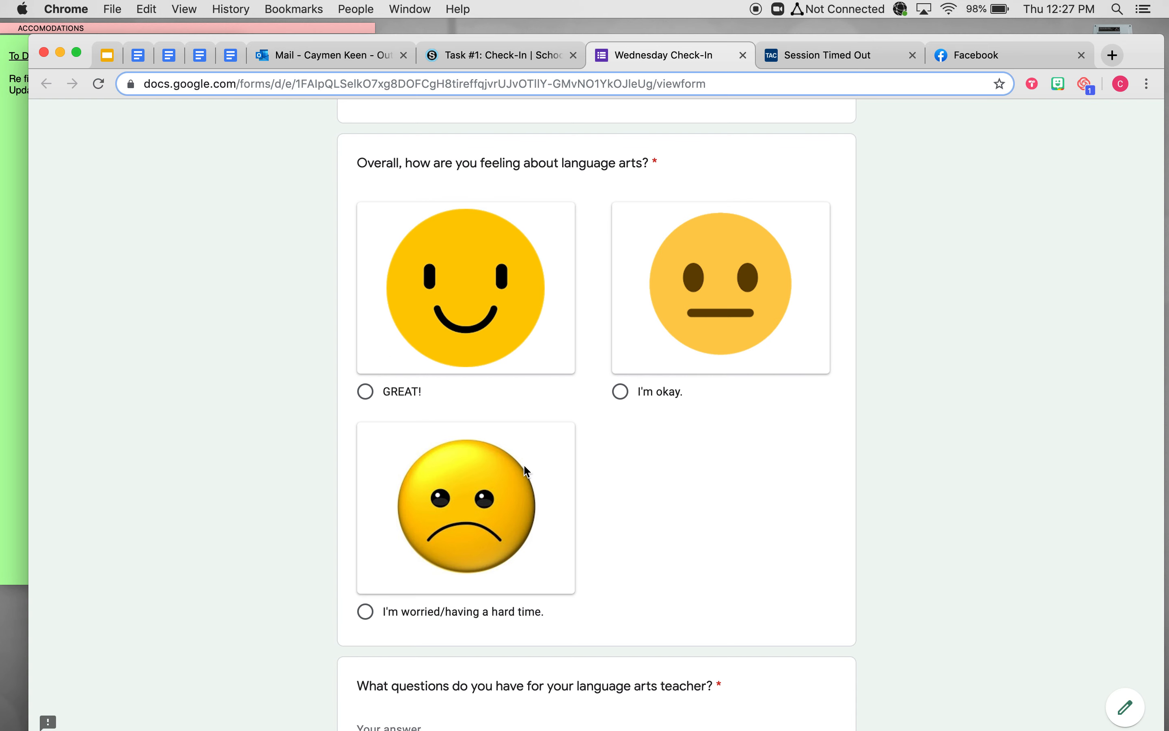
scroll(down, 3)
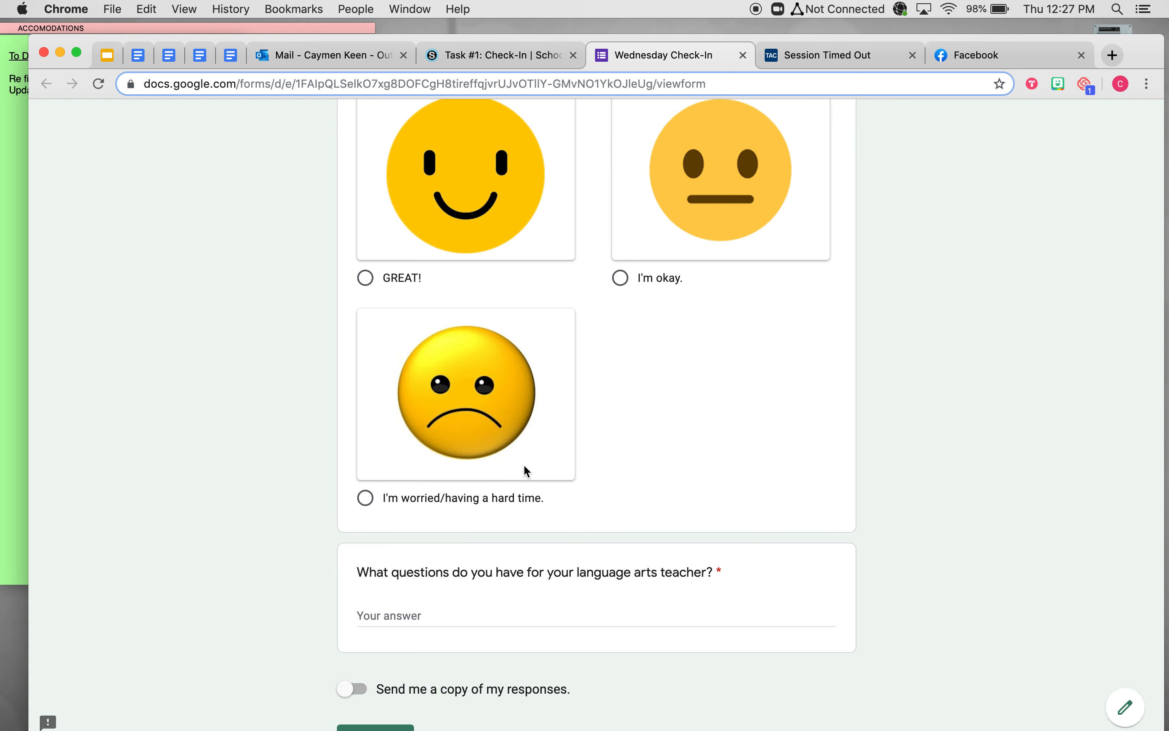
scroll(down, 3)
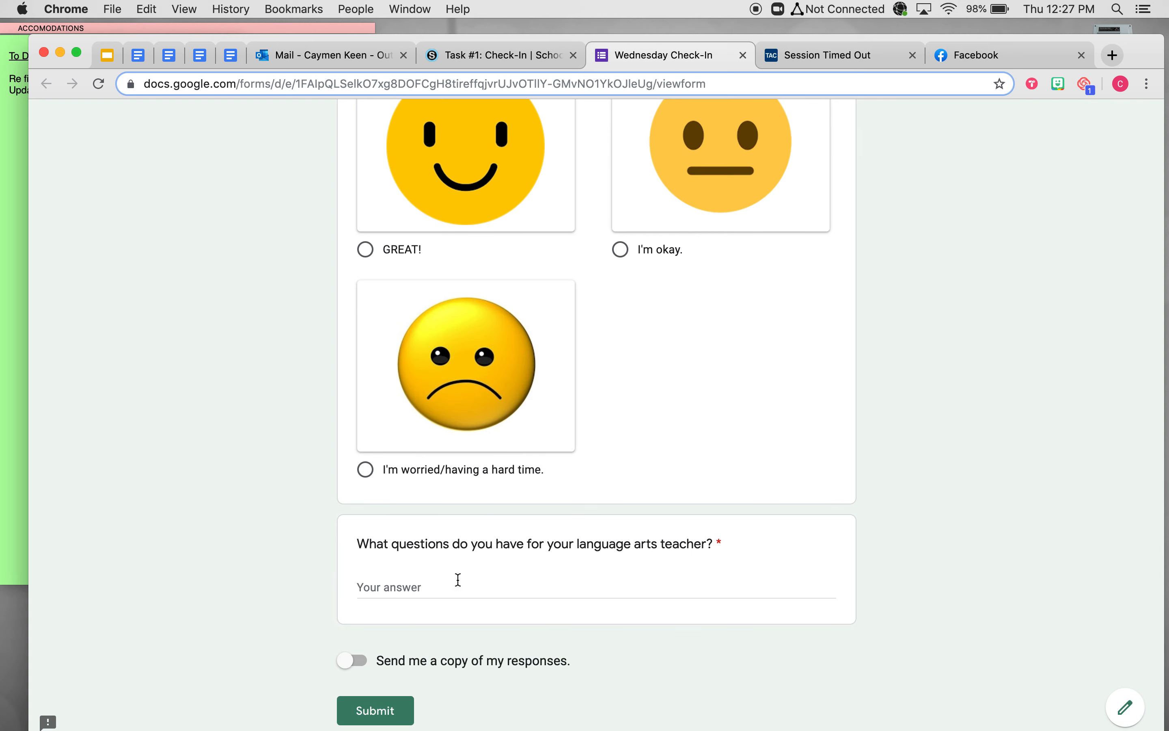
mouse_move(573, 605)
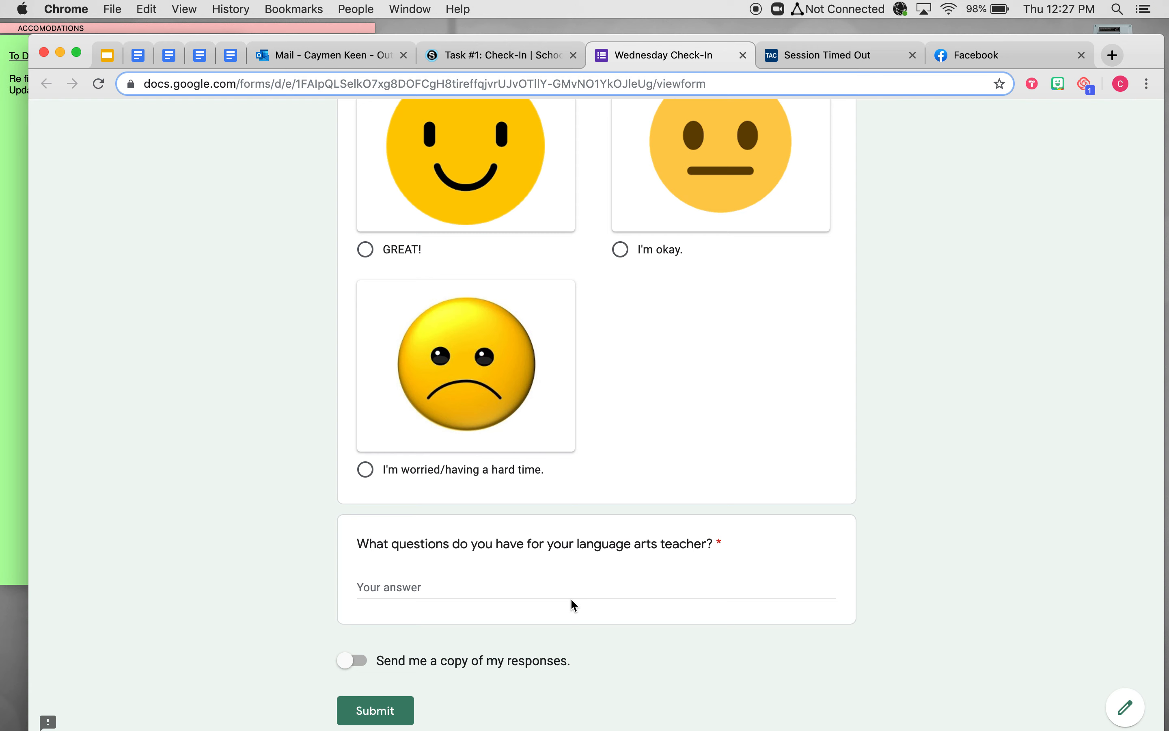
mouse_move(585, 595)
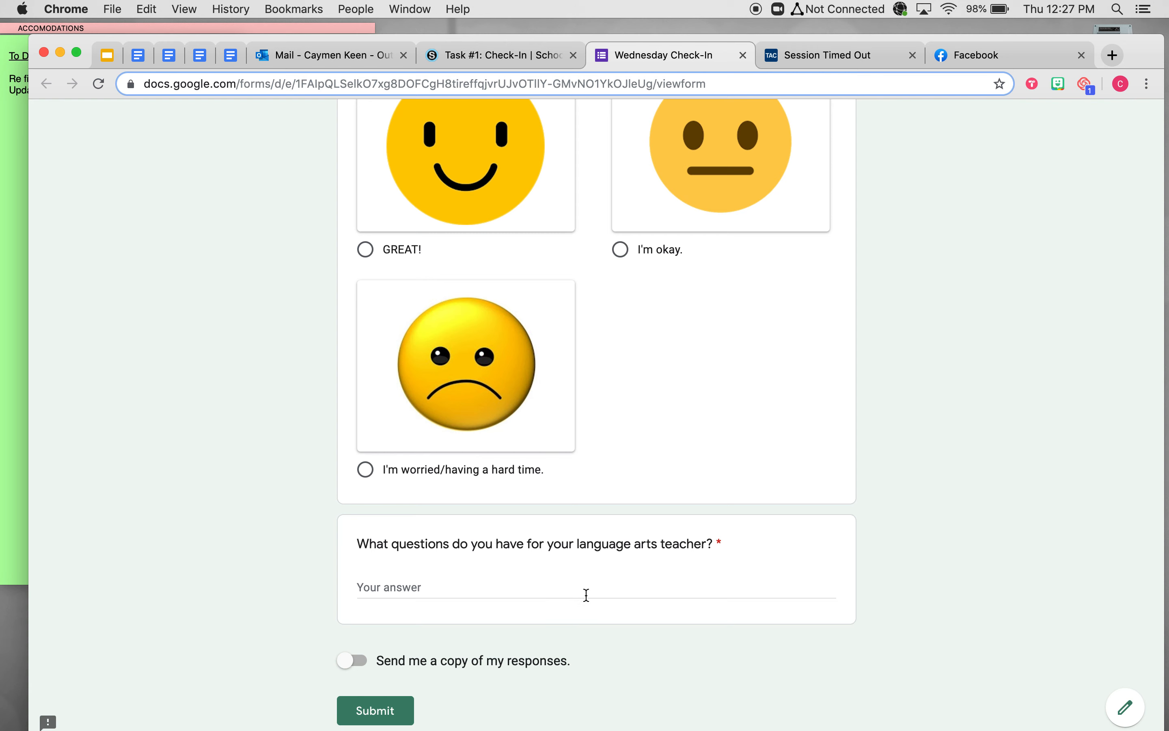
scroll(down, 3)
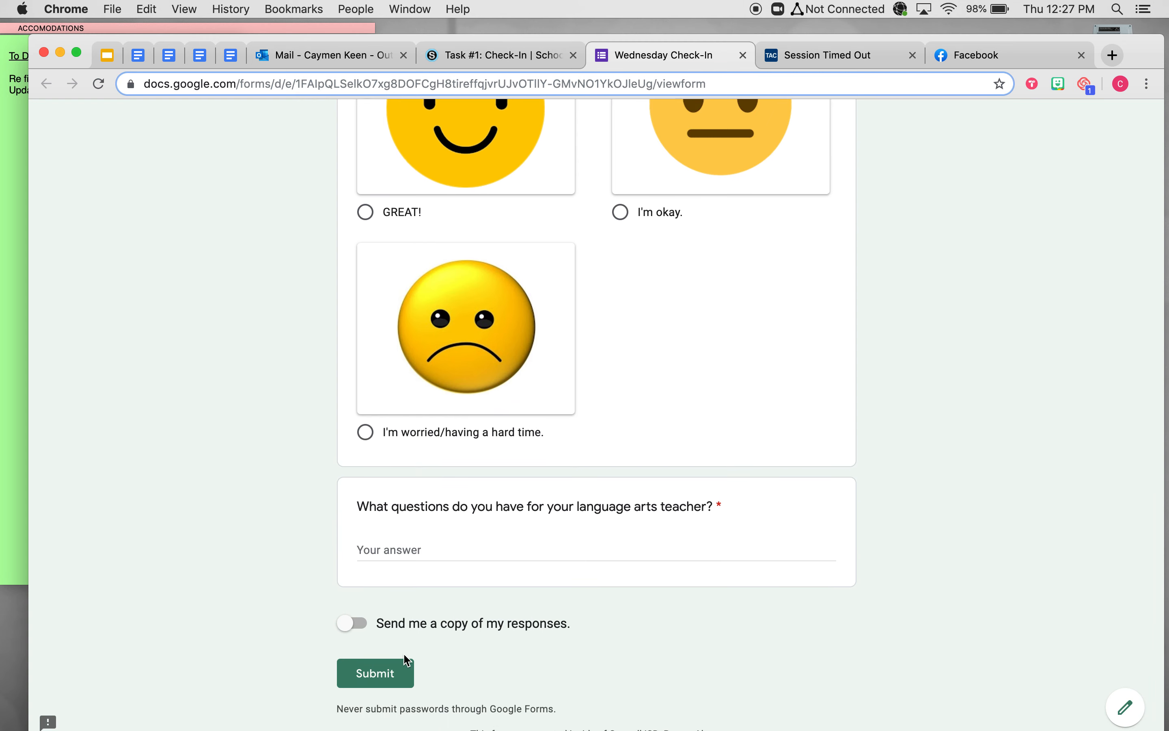
click(743, 55)
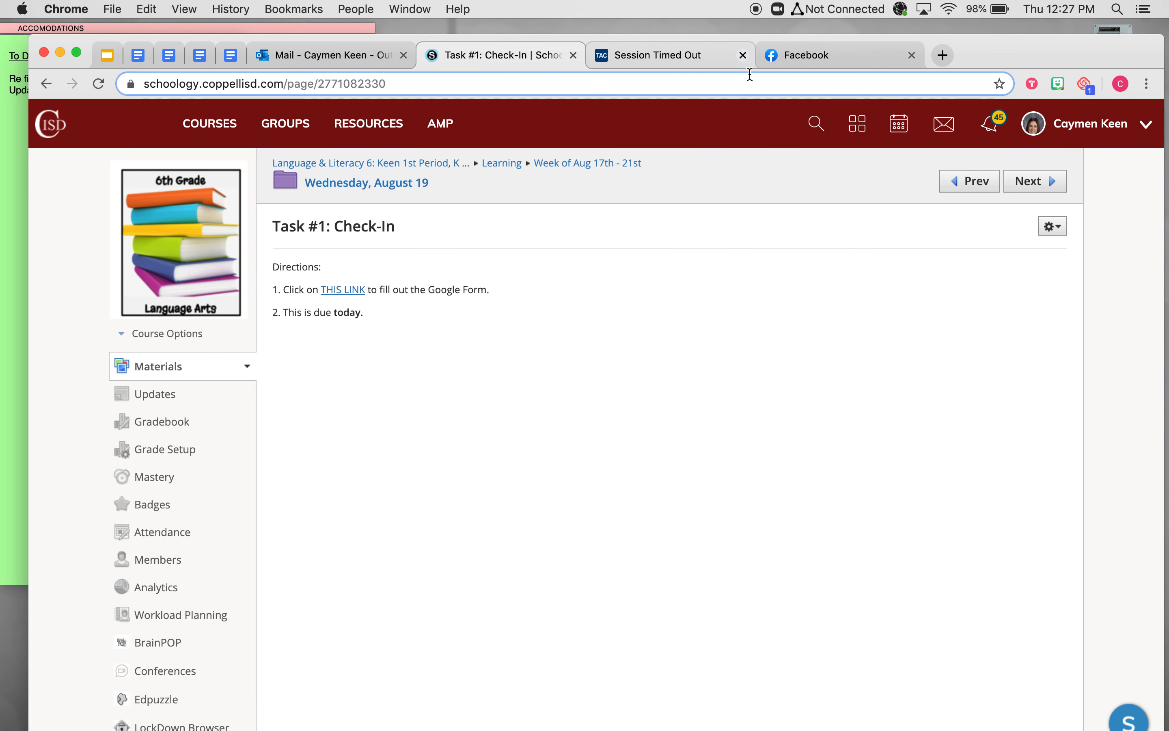
- Read through the Task #2 Zoom and Workspace Etiquette page, then return to the Wednesday folder
click(366, 182)
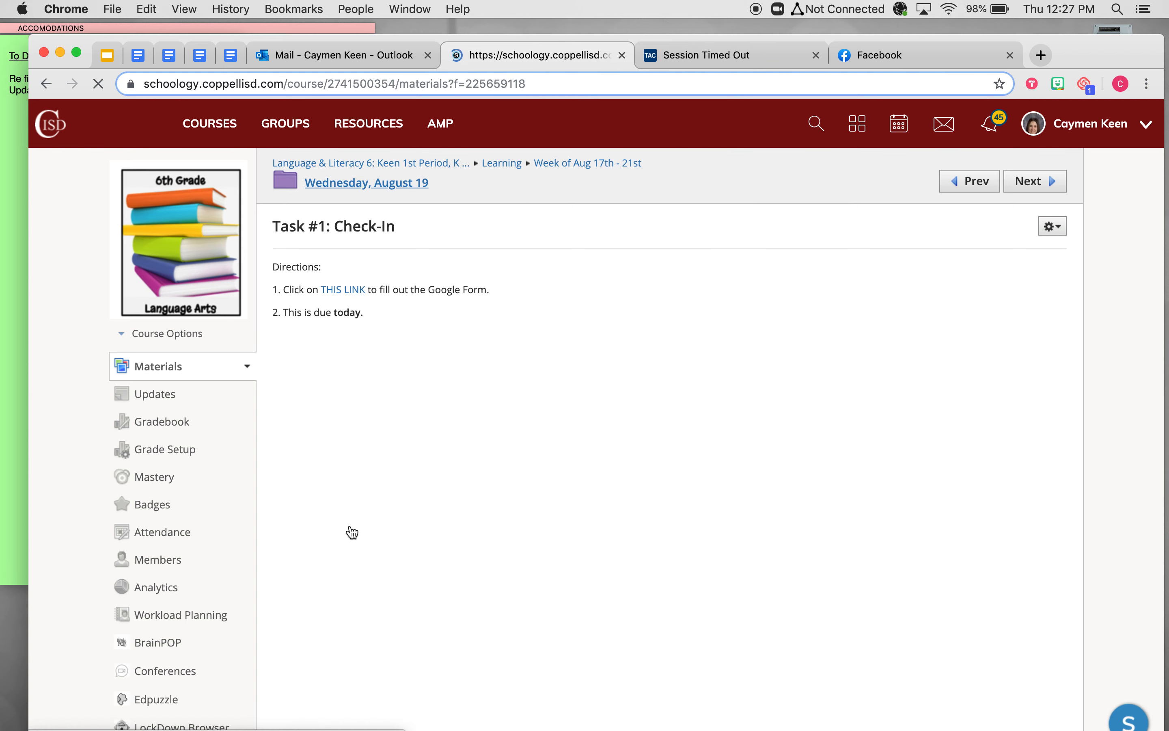
click(366, 183)
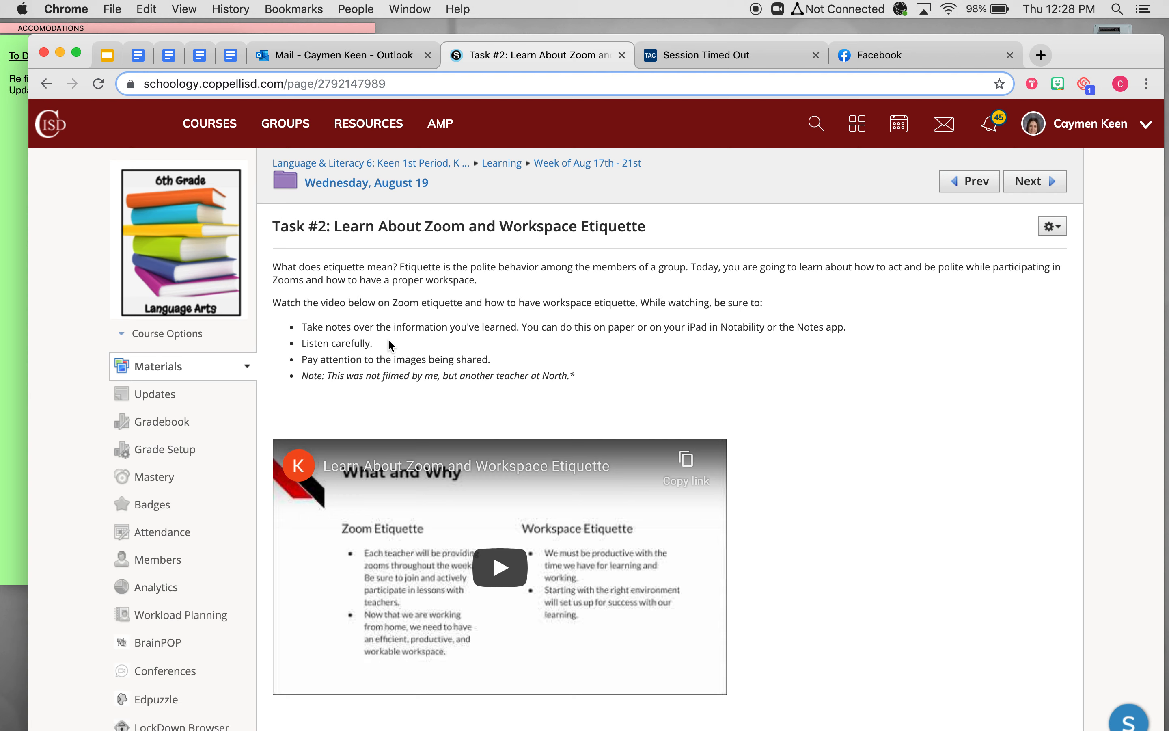
mouse_move(388, 261)
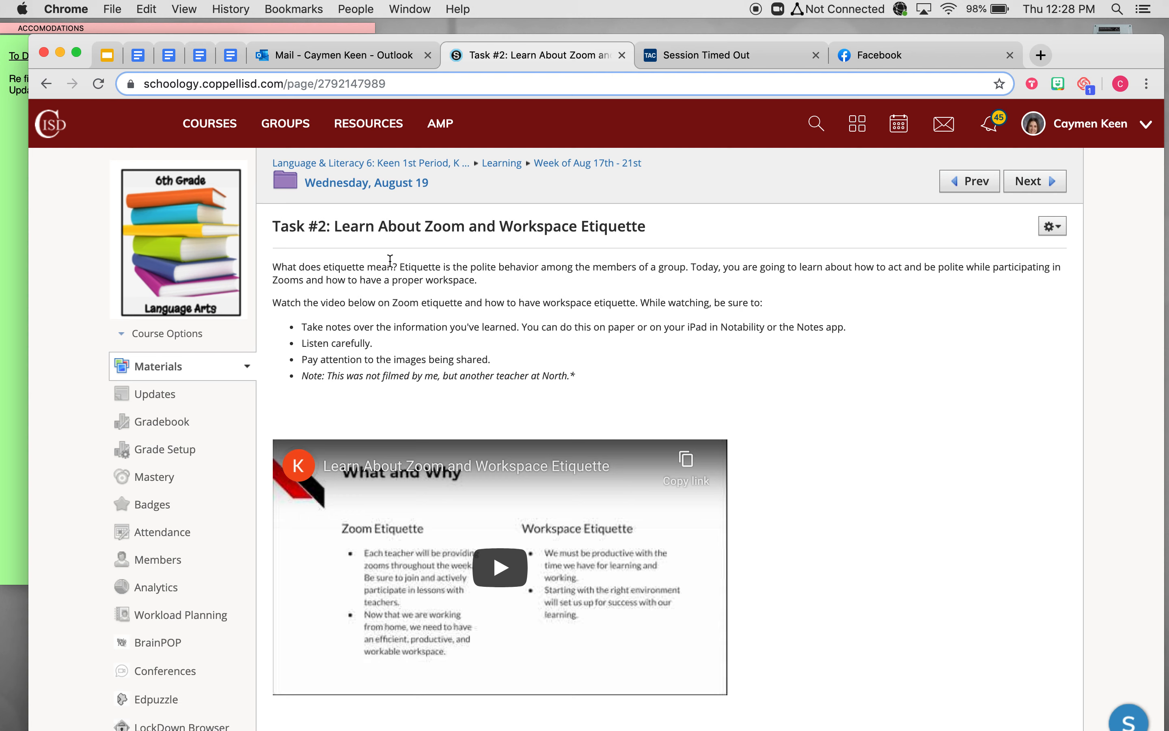
mouse_move(458, 241)
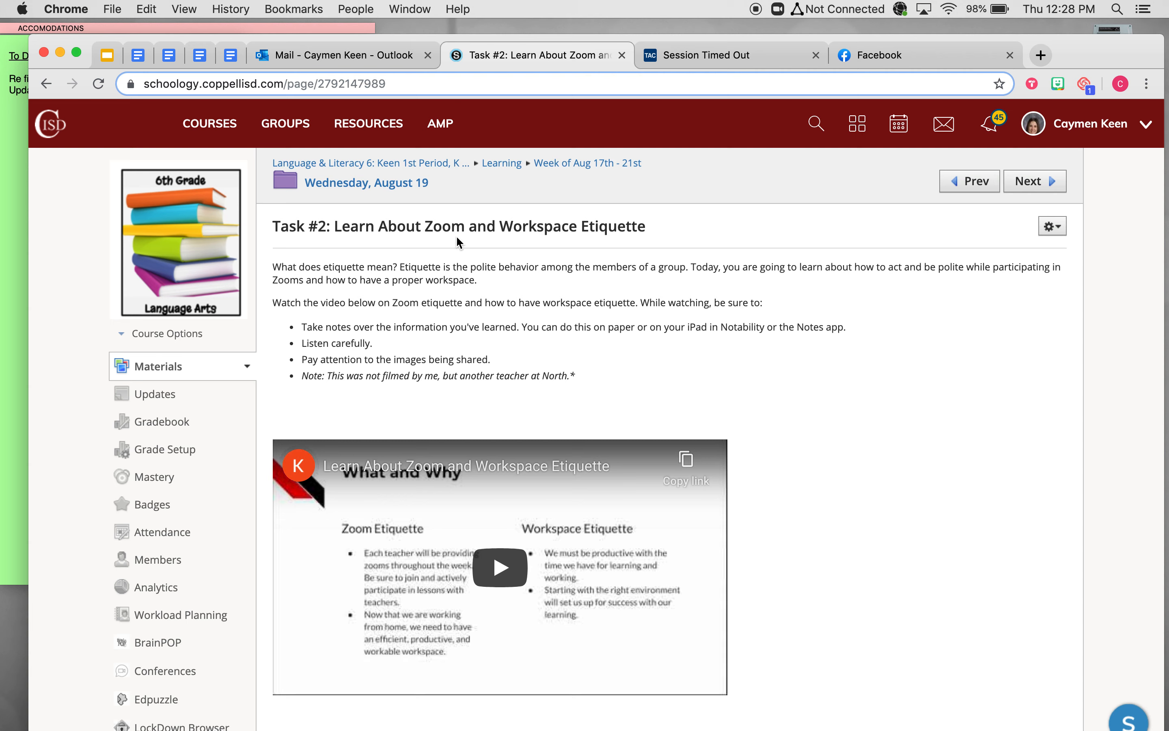
mouse_move(460, 270)
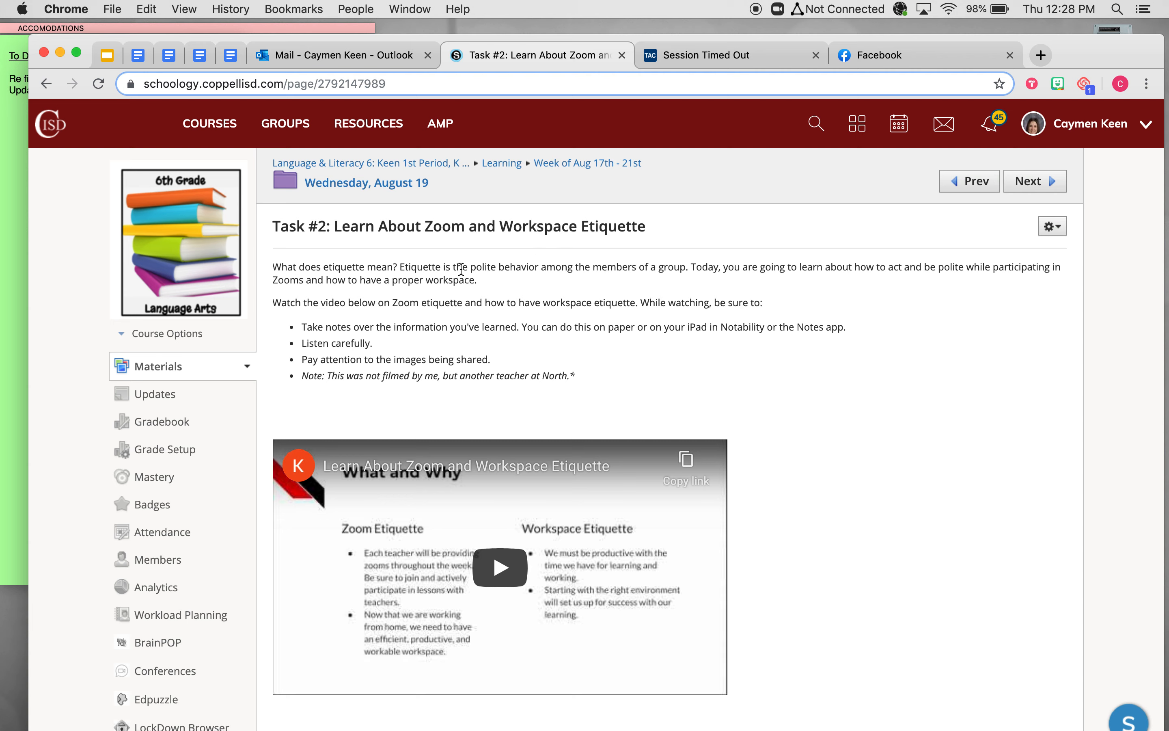
mouse_move(322, 296)
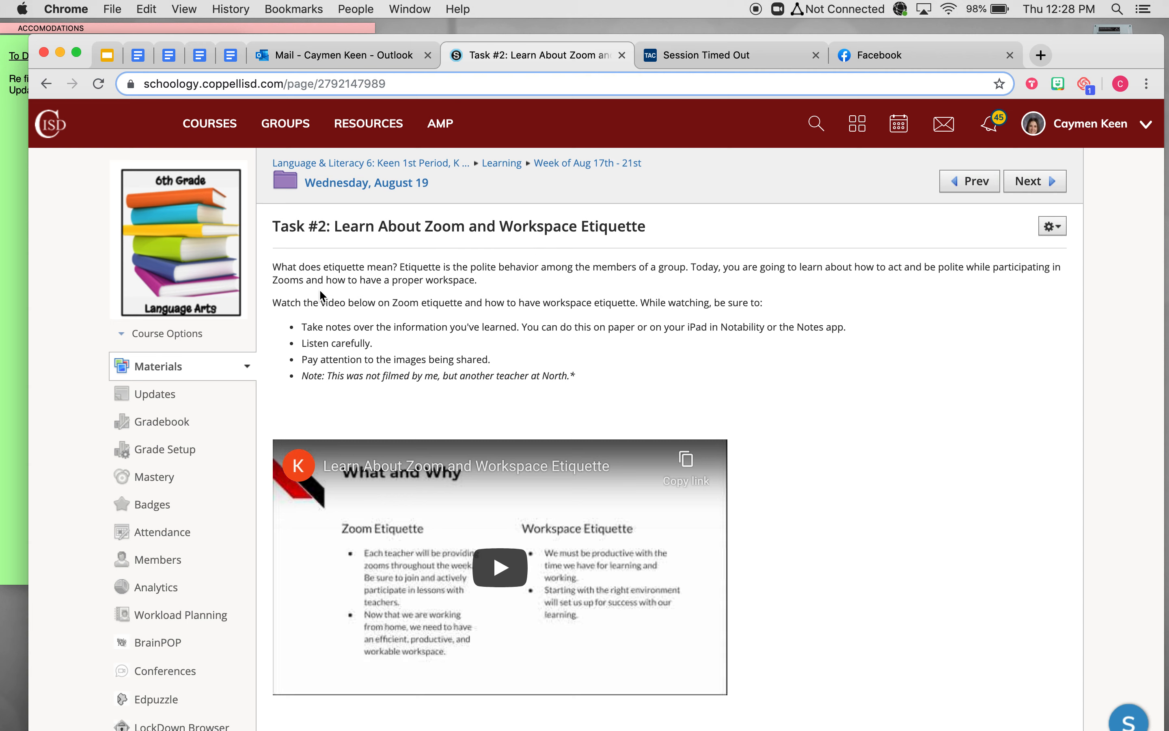
mouse_move(269, 266)
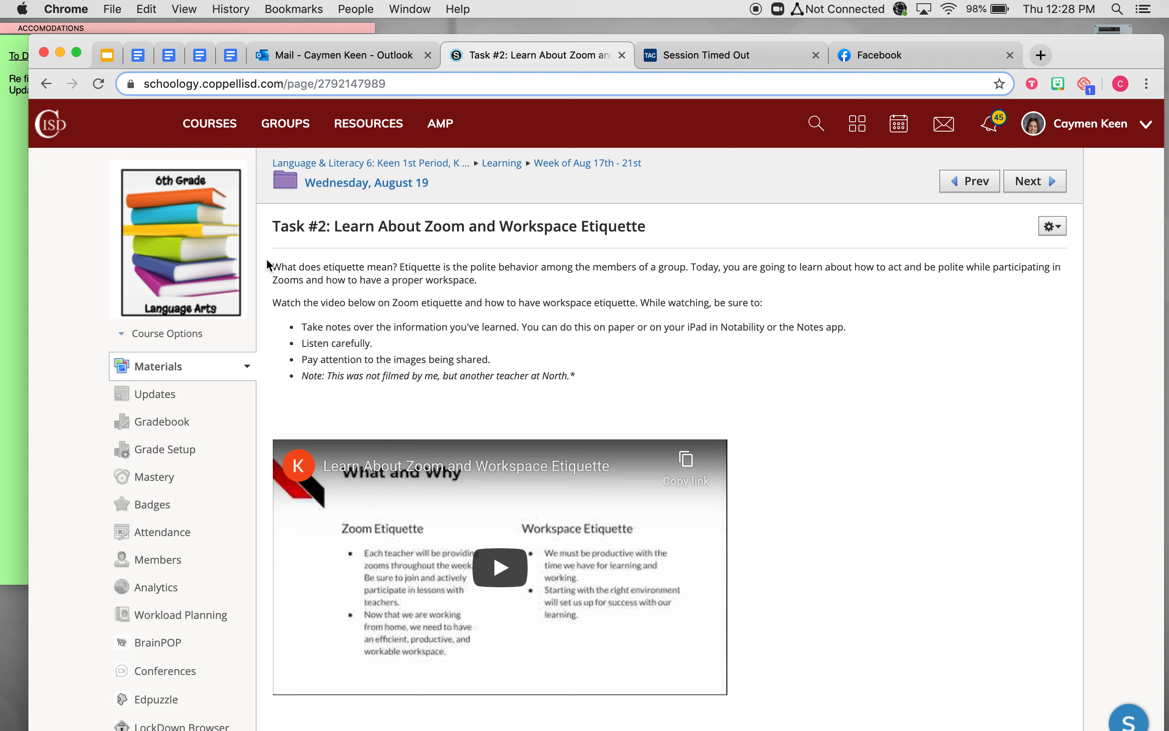
mouse_move(387, 293)
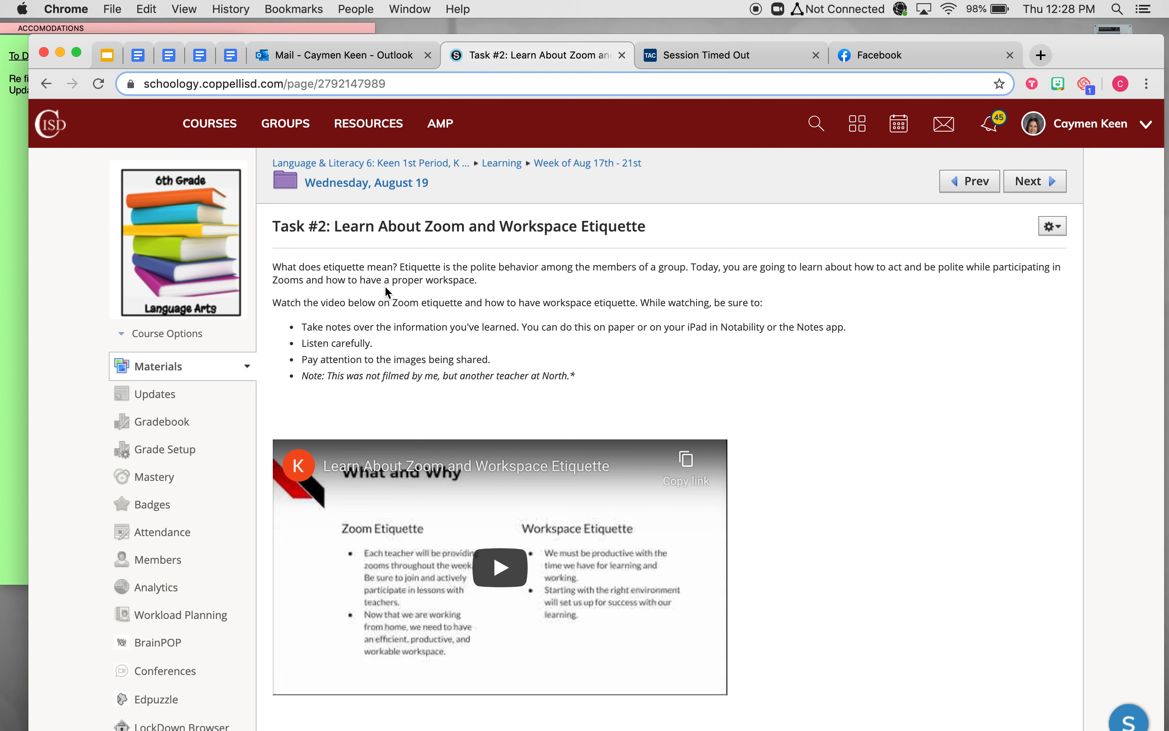
mouse_move(378, 341)
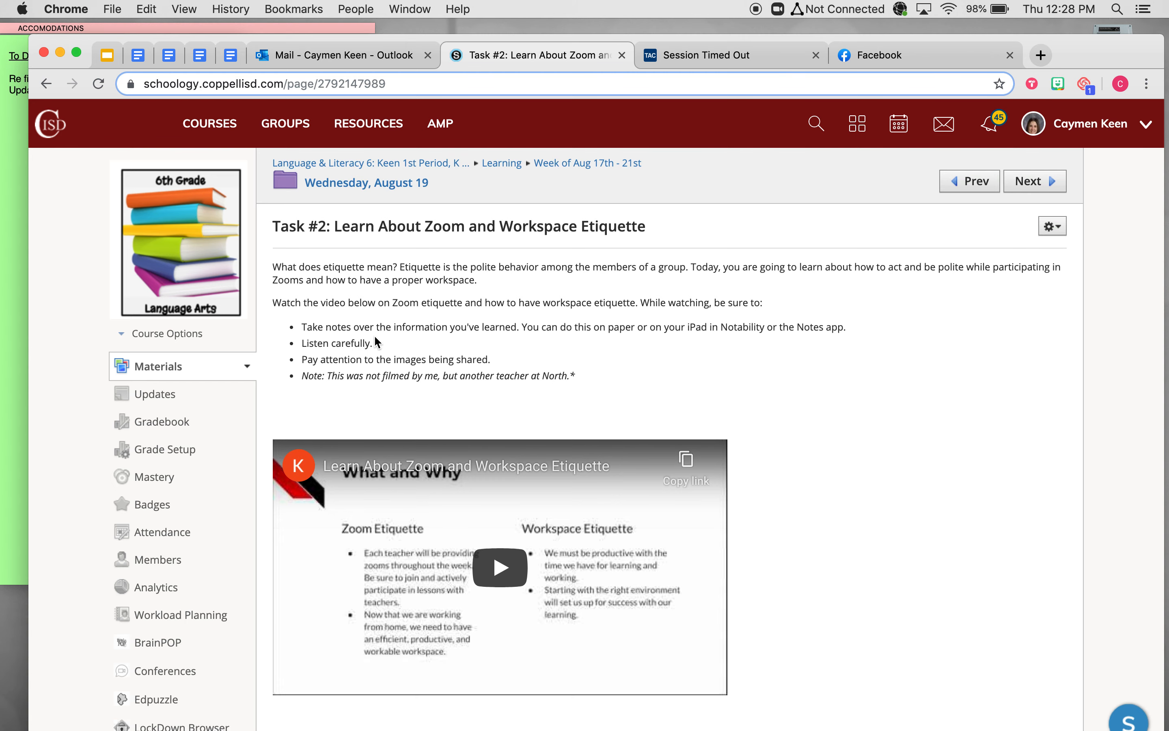
scroll(down, 3)
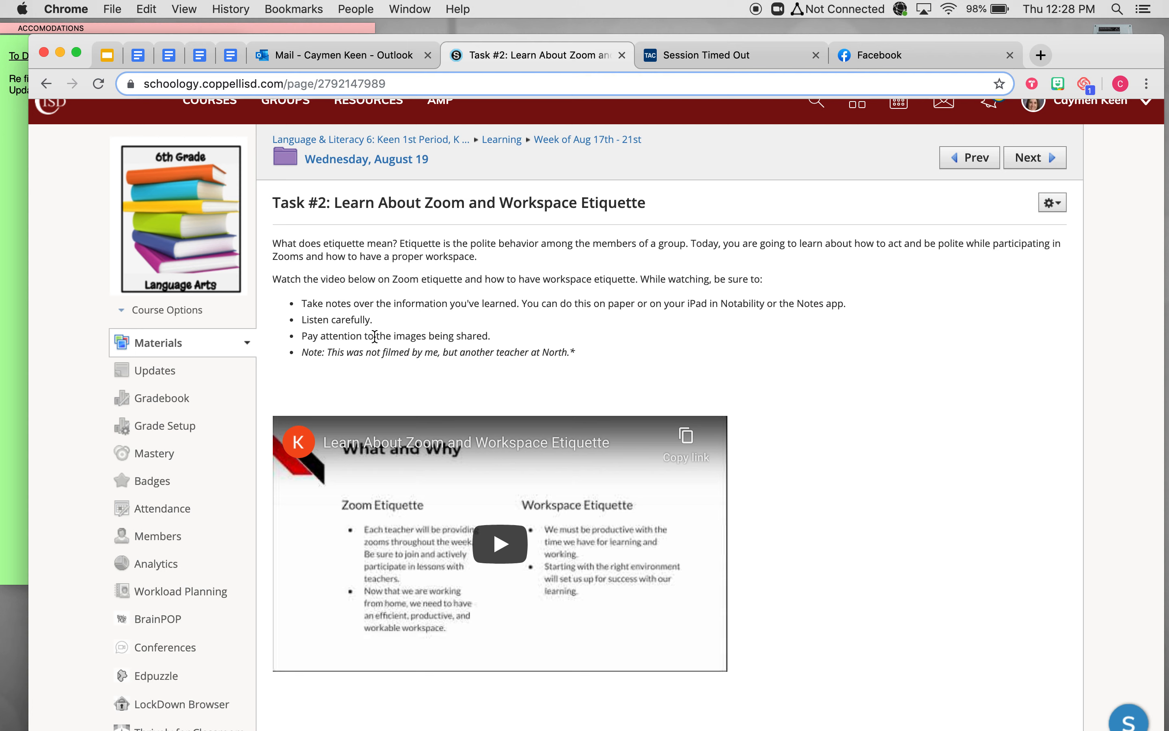
mouse_move(494, 332)
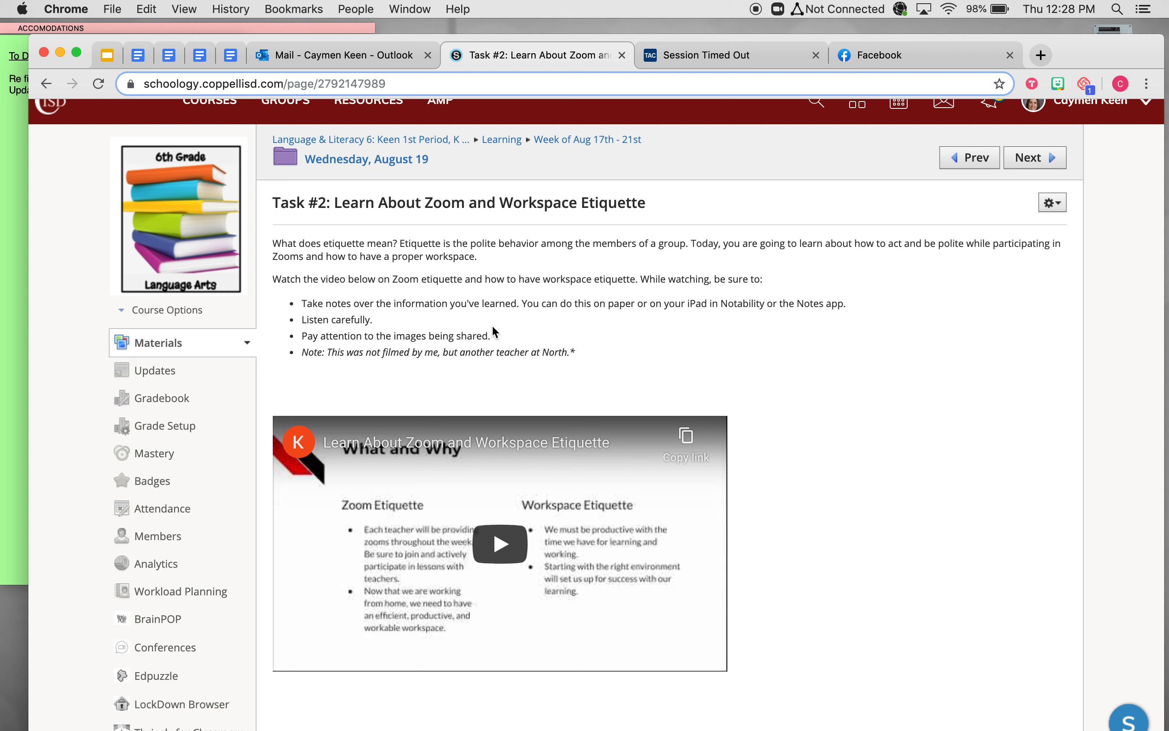
mouse_move(653, 303)
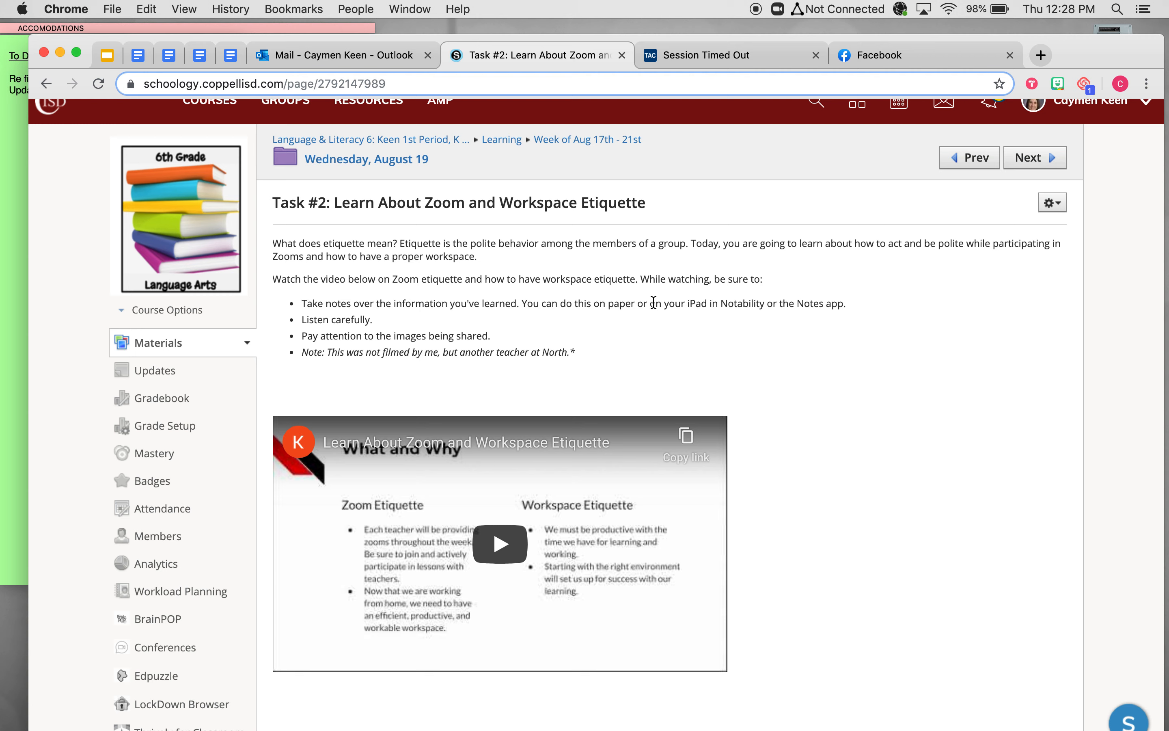
mouse_move(479, 364)
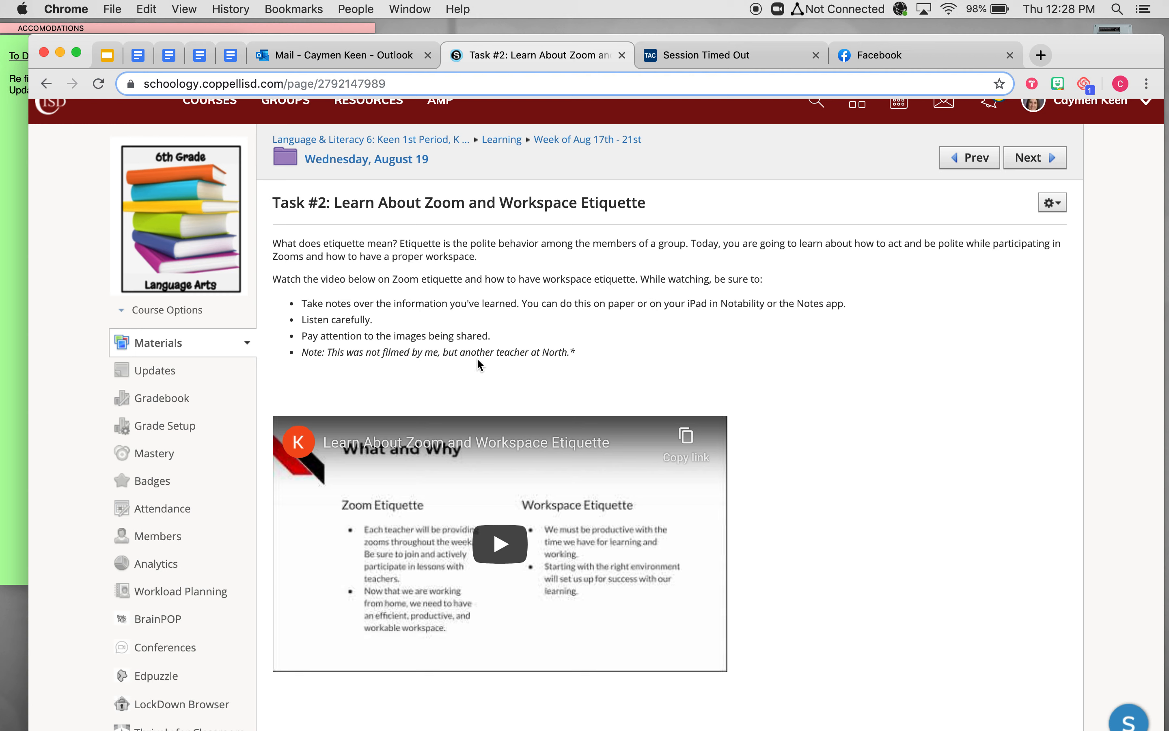
mouse_move(365, 355)
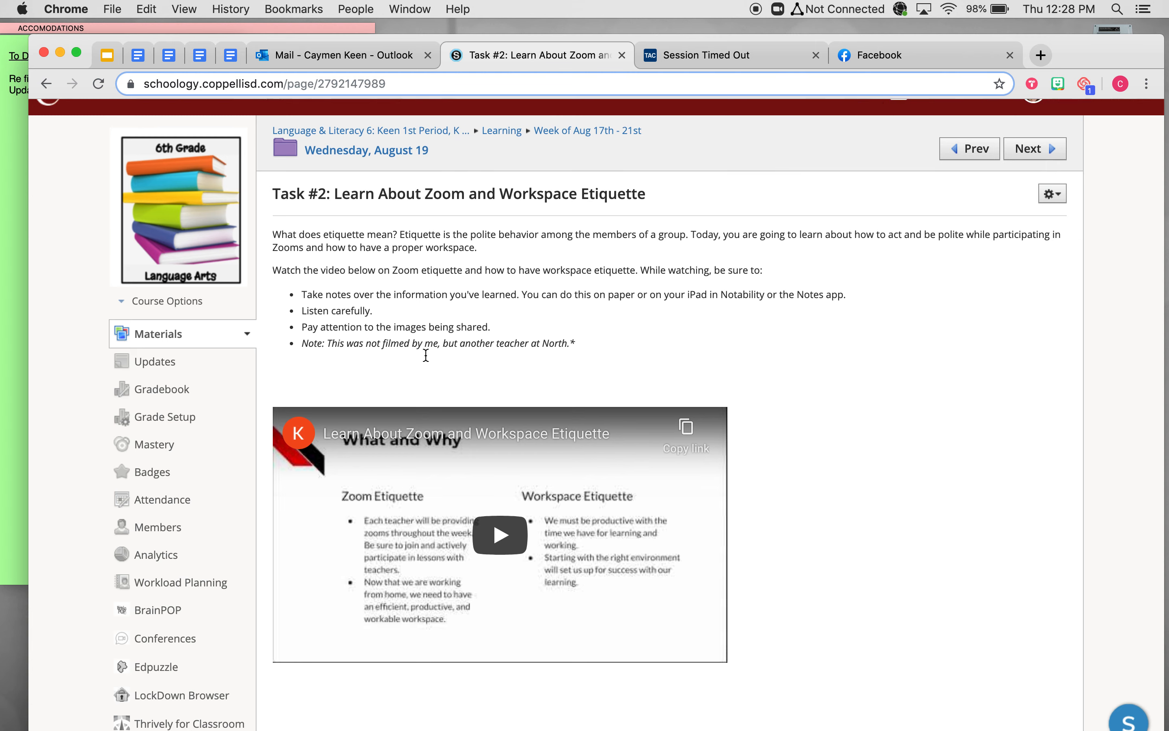
scroll(down, 3)
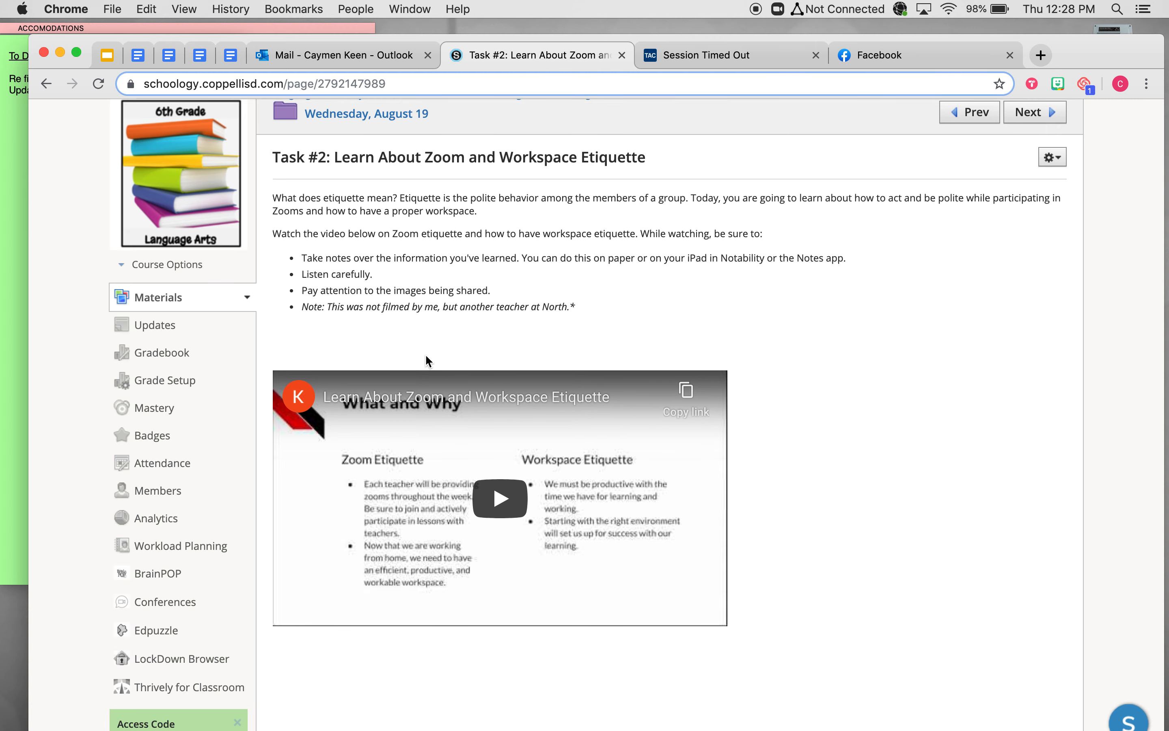
mouse_move(499, 498)
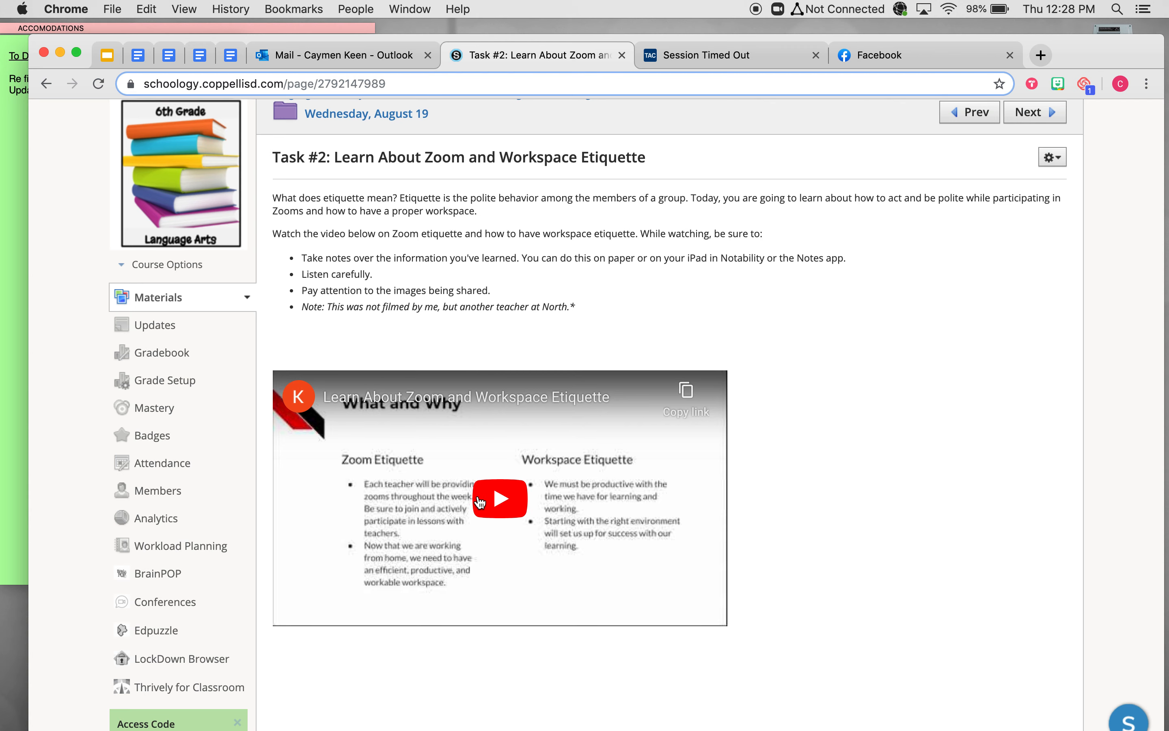
scroll(up, 3)
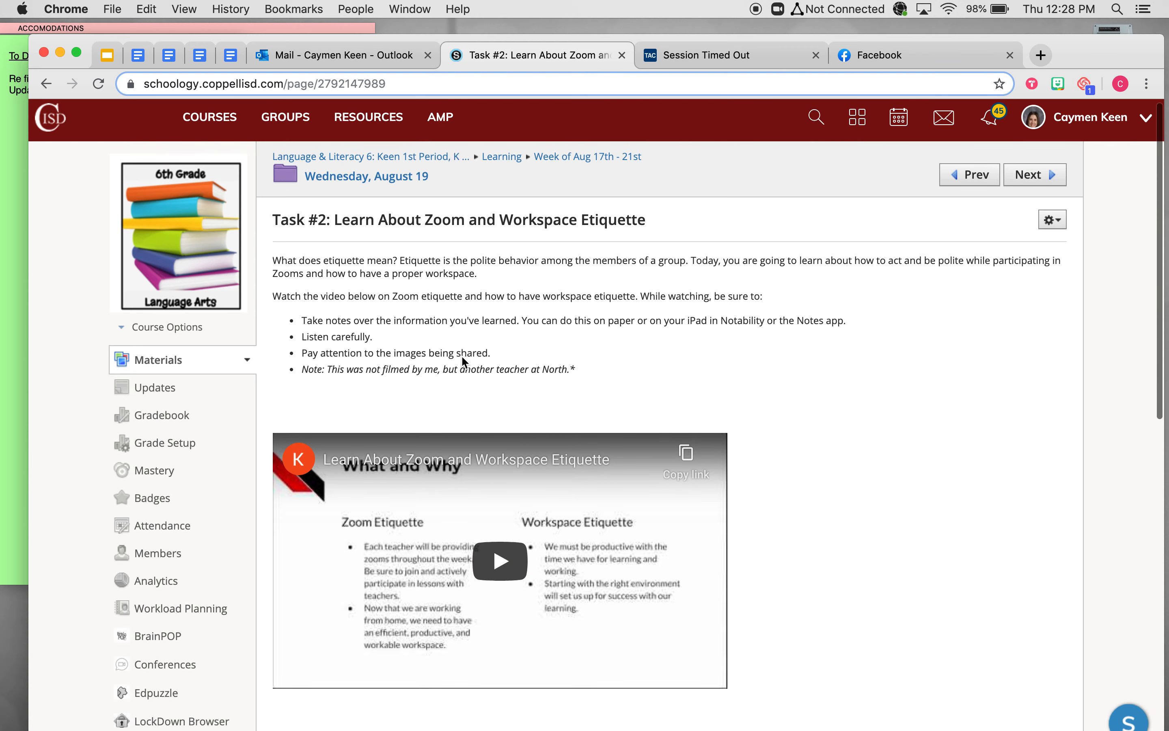
mouse_move(481, 172)
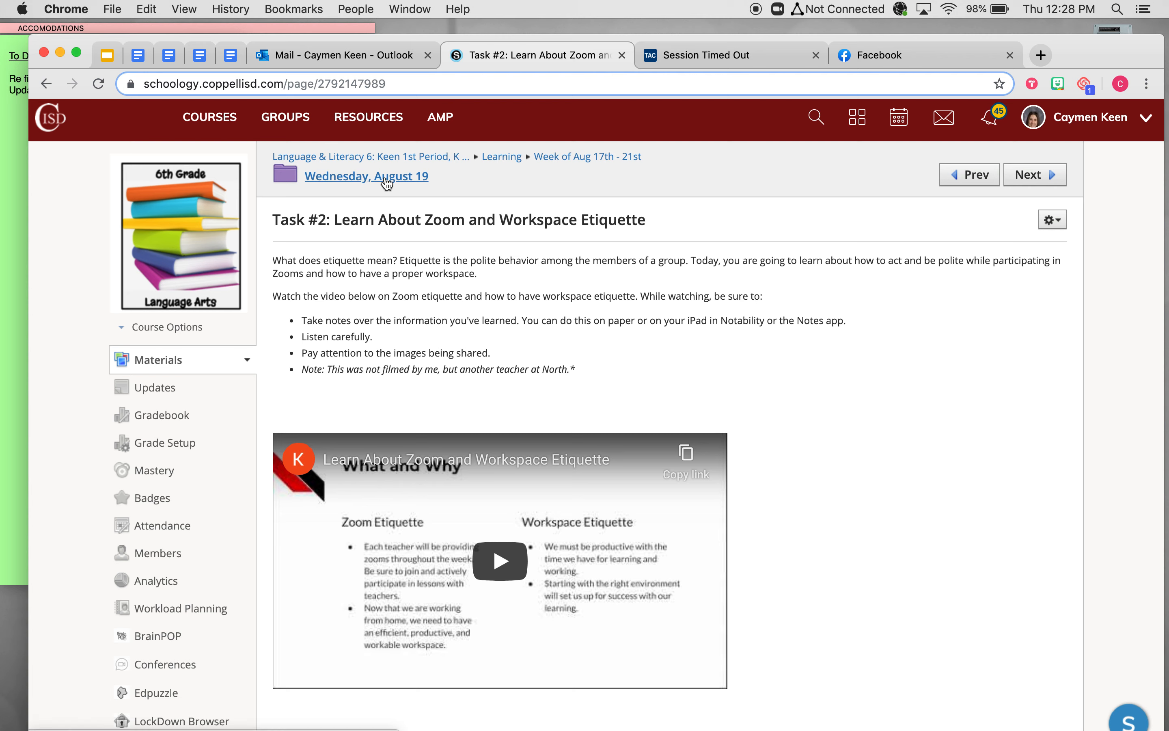
click(366, 176)
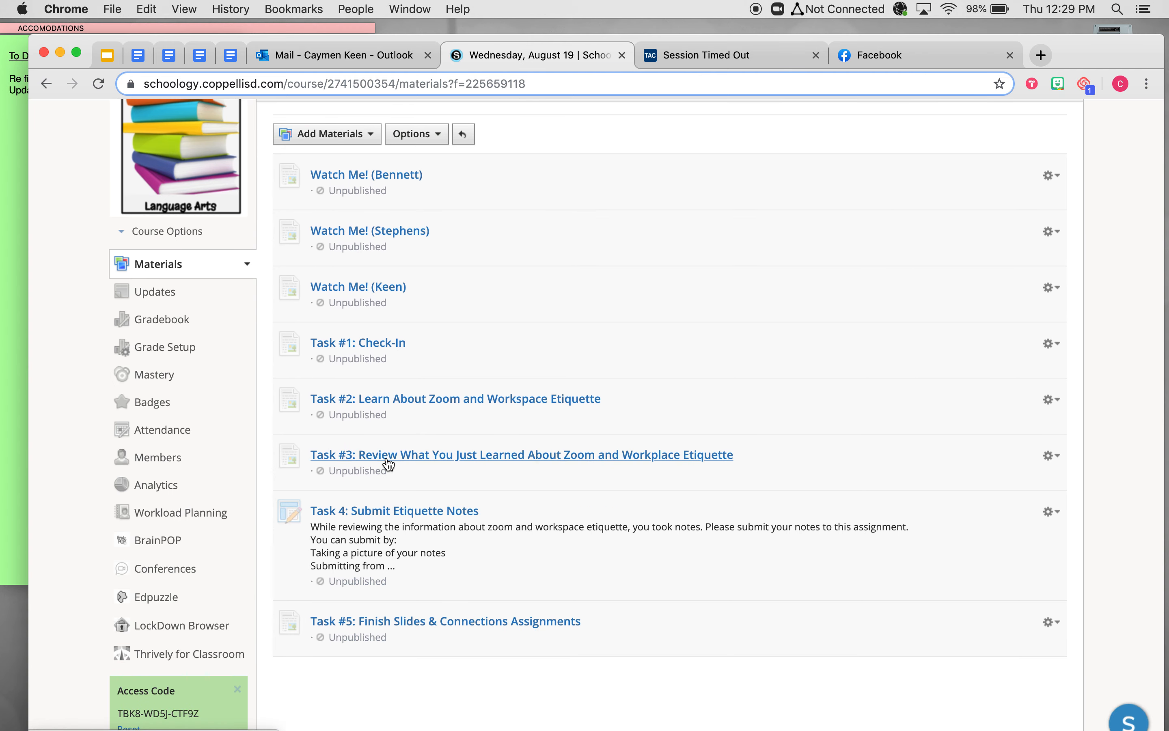
- Open Task #3: Review What You Just Learned and read through its etiquette guidelines
click(387, 459)
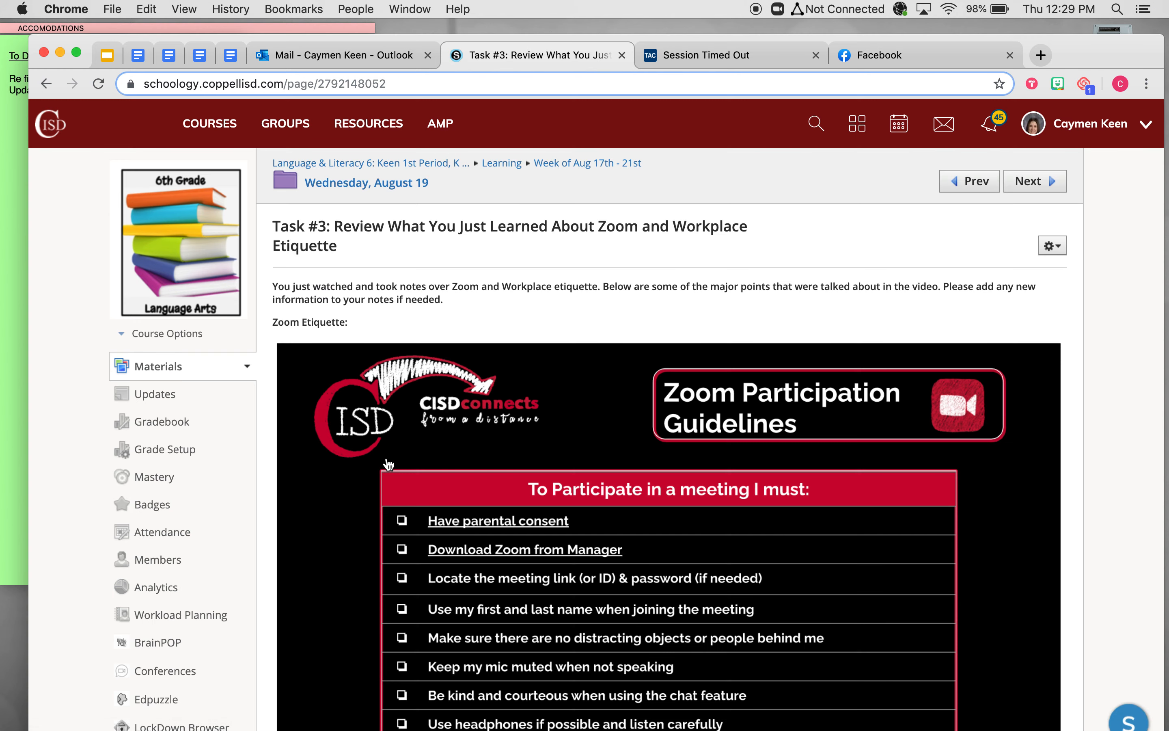
scroll(down, 3)
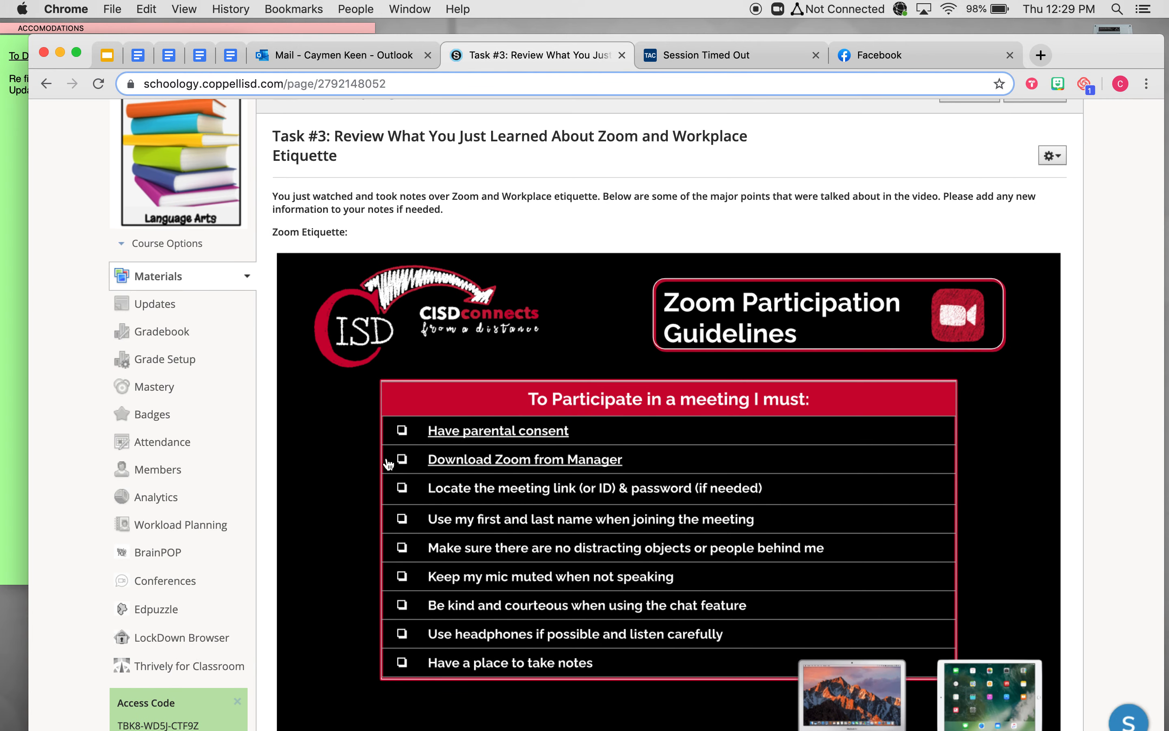
scroll(down, 3)
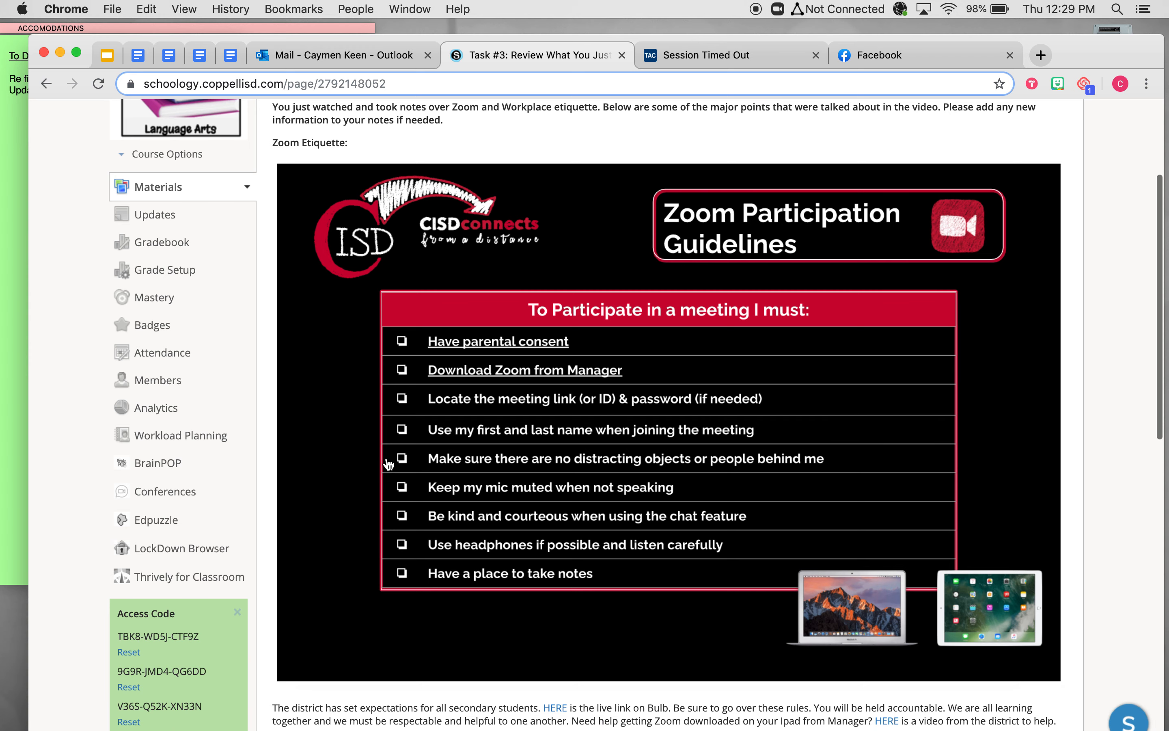
mouse_move(584, 541)
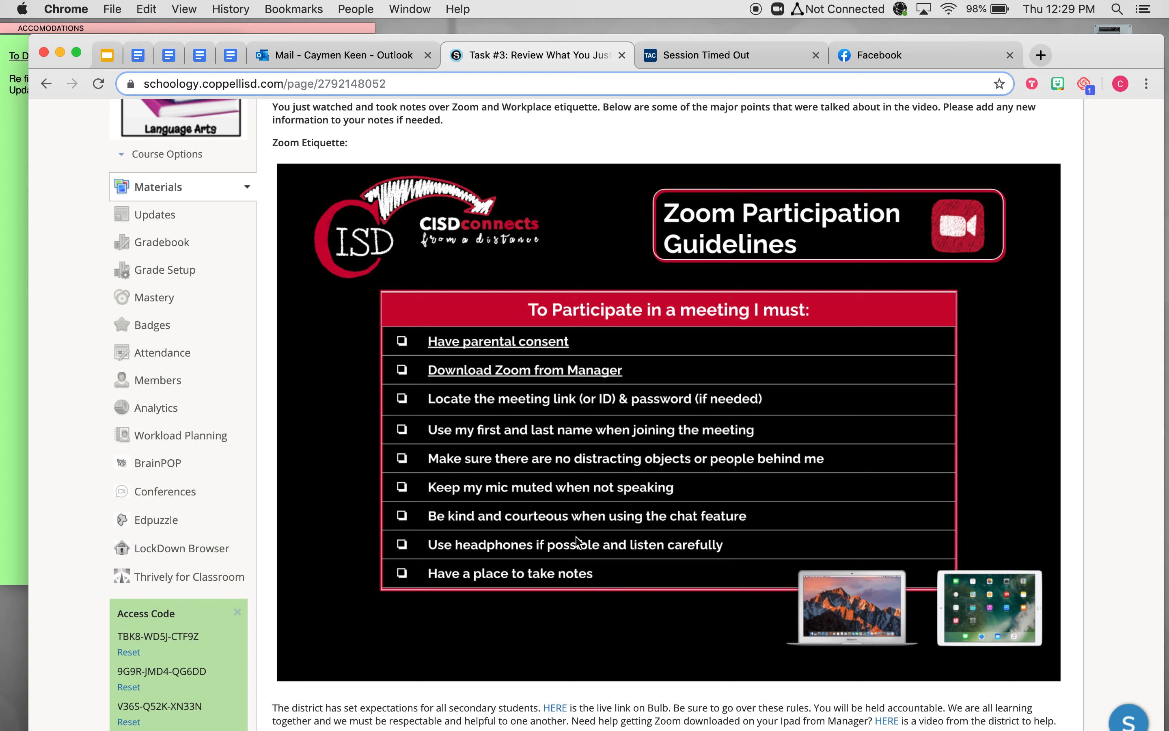
scroll(down, 3)
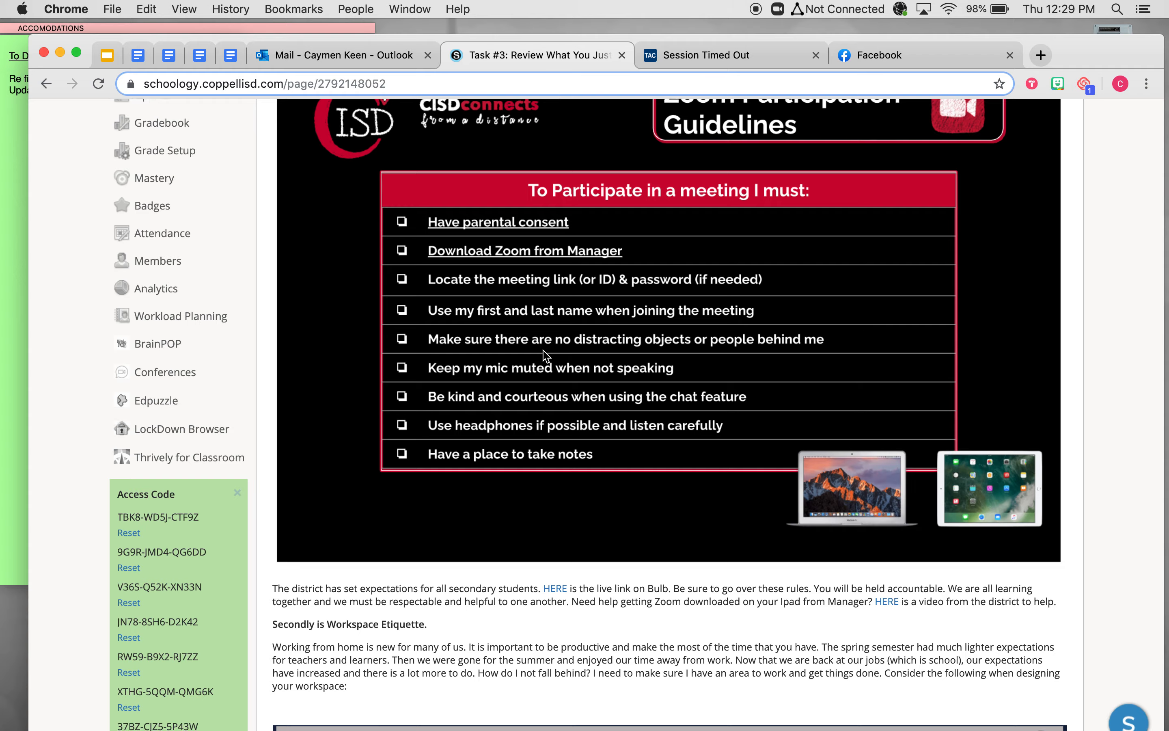
scroll(down, 3)
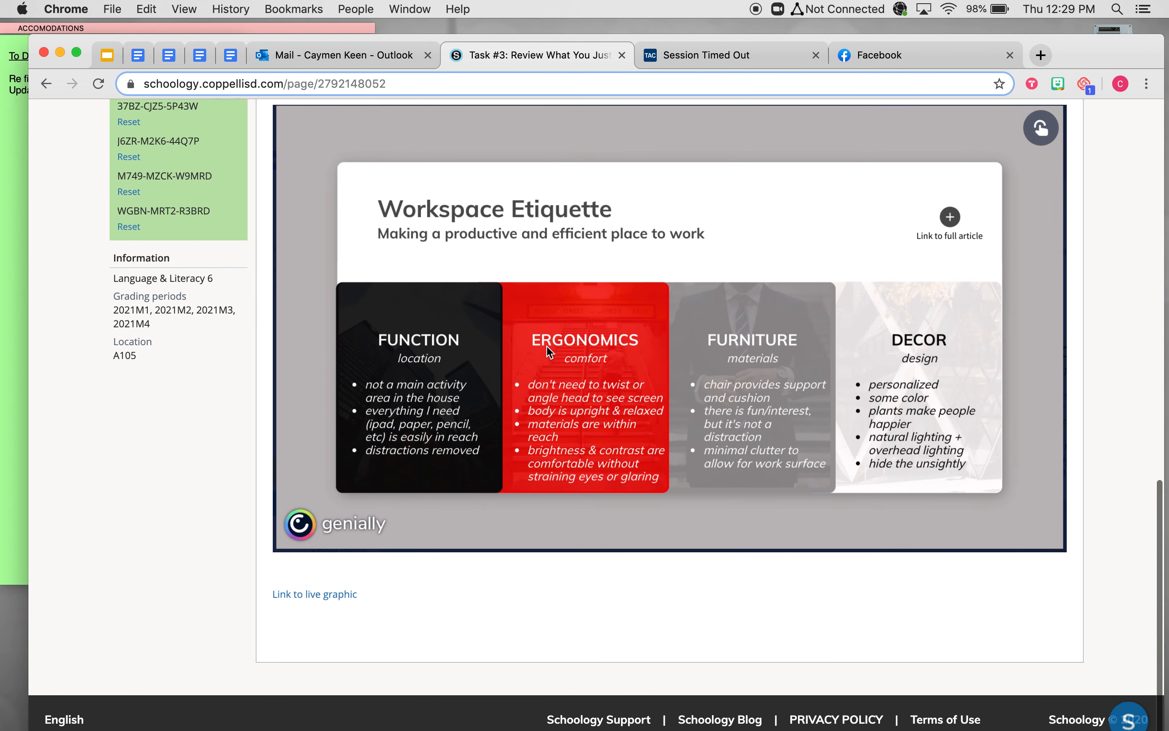
scroll(up, 3)
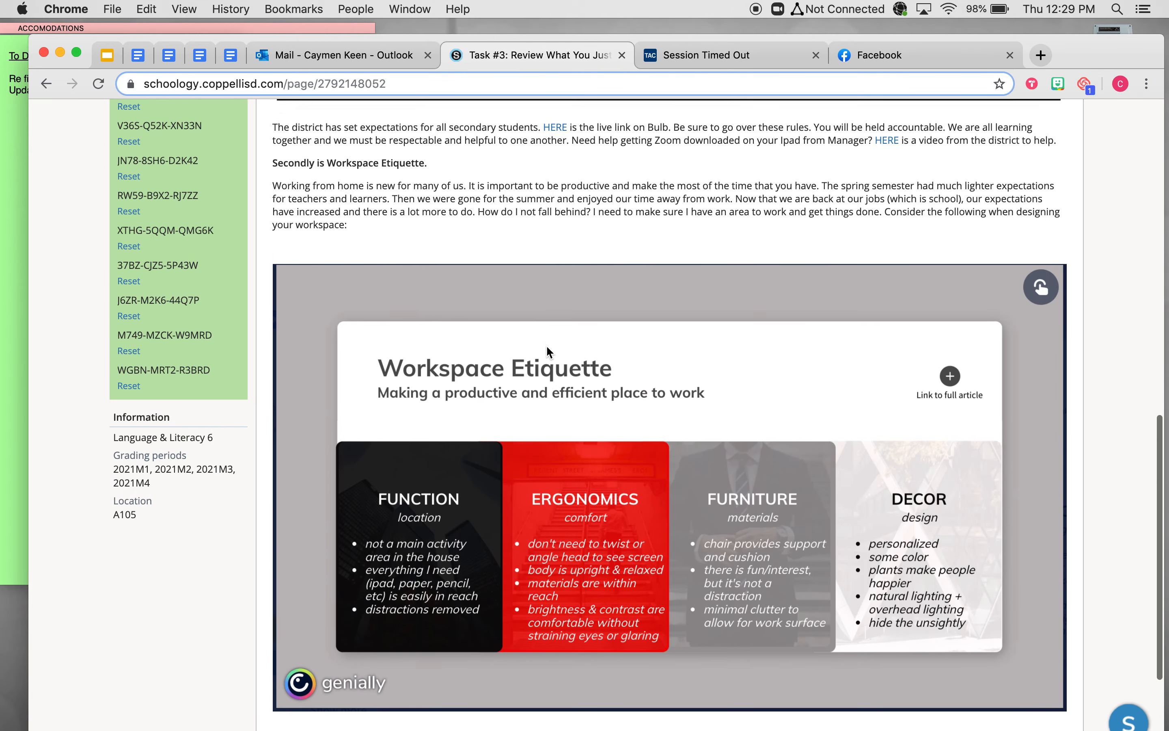
scroll(up, 3)
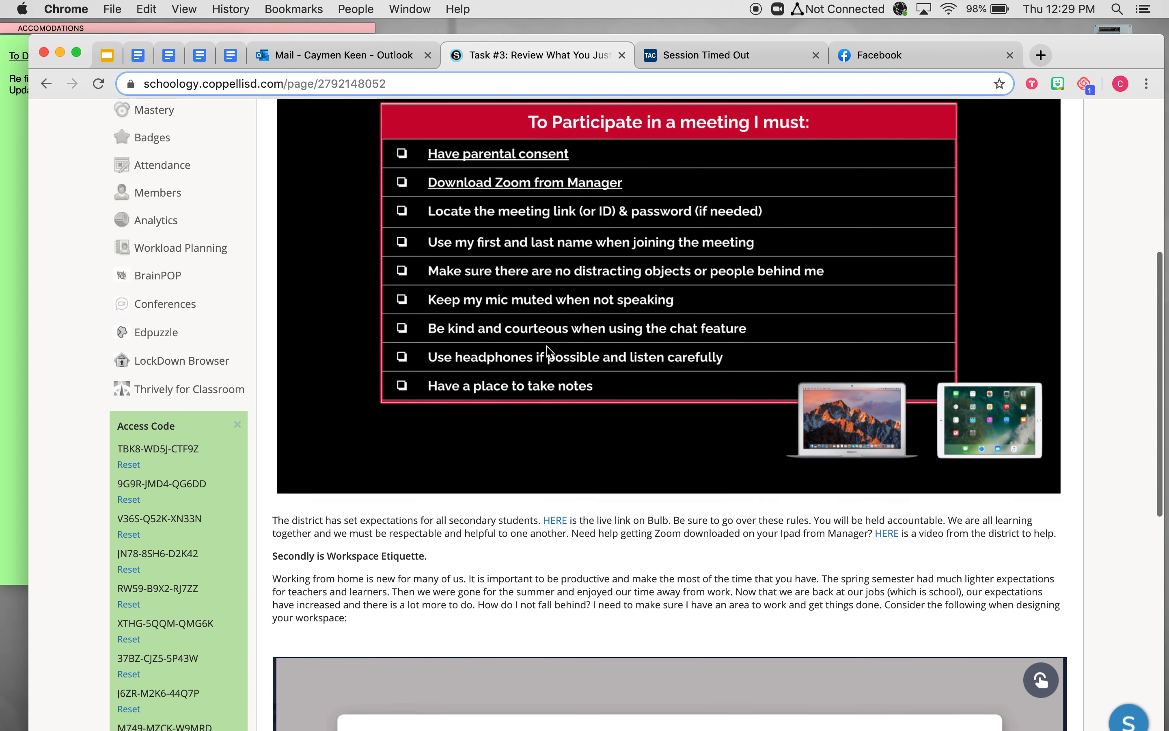
scroll(up, 3)
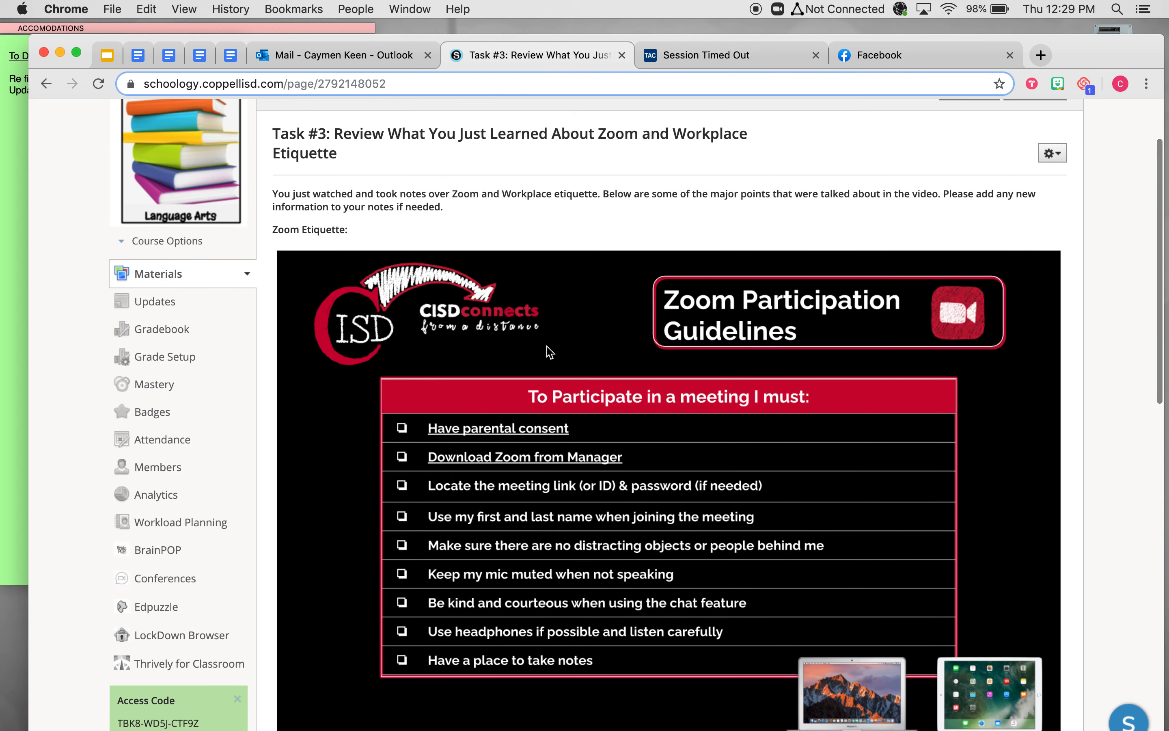
scroll(down, 3)
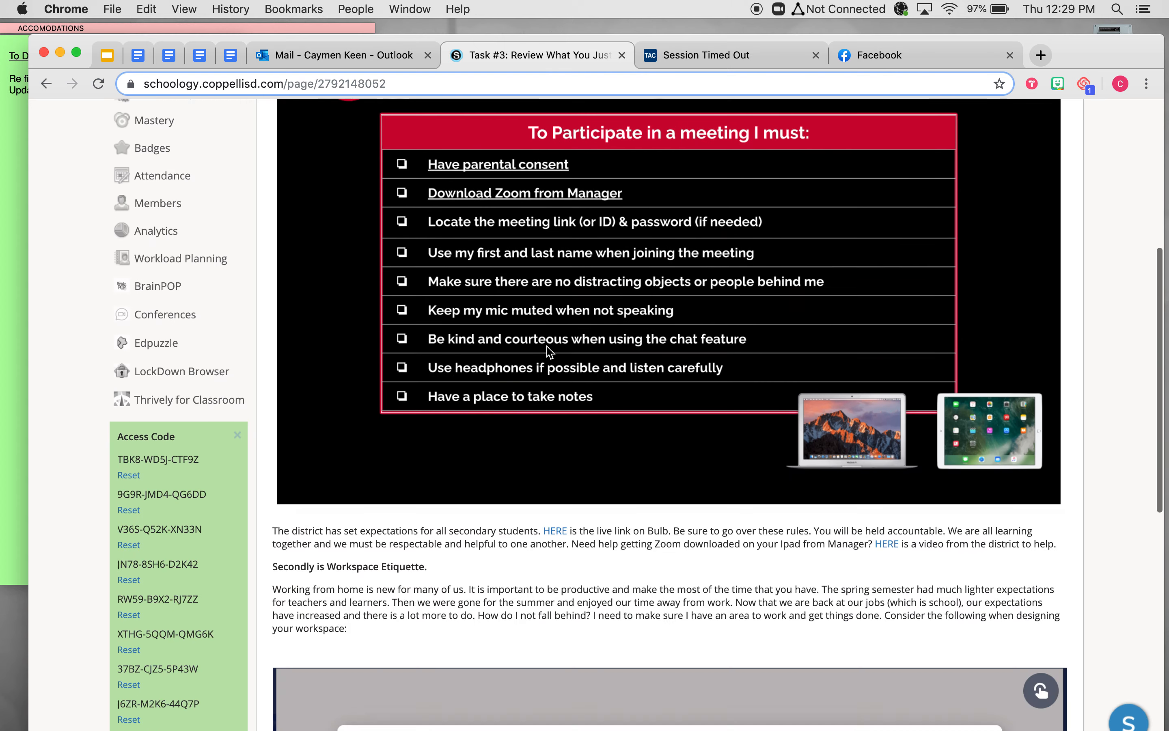
scroll(down, 3)
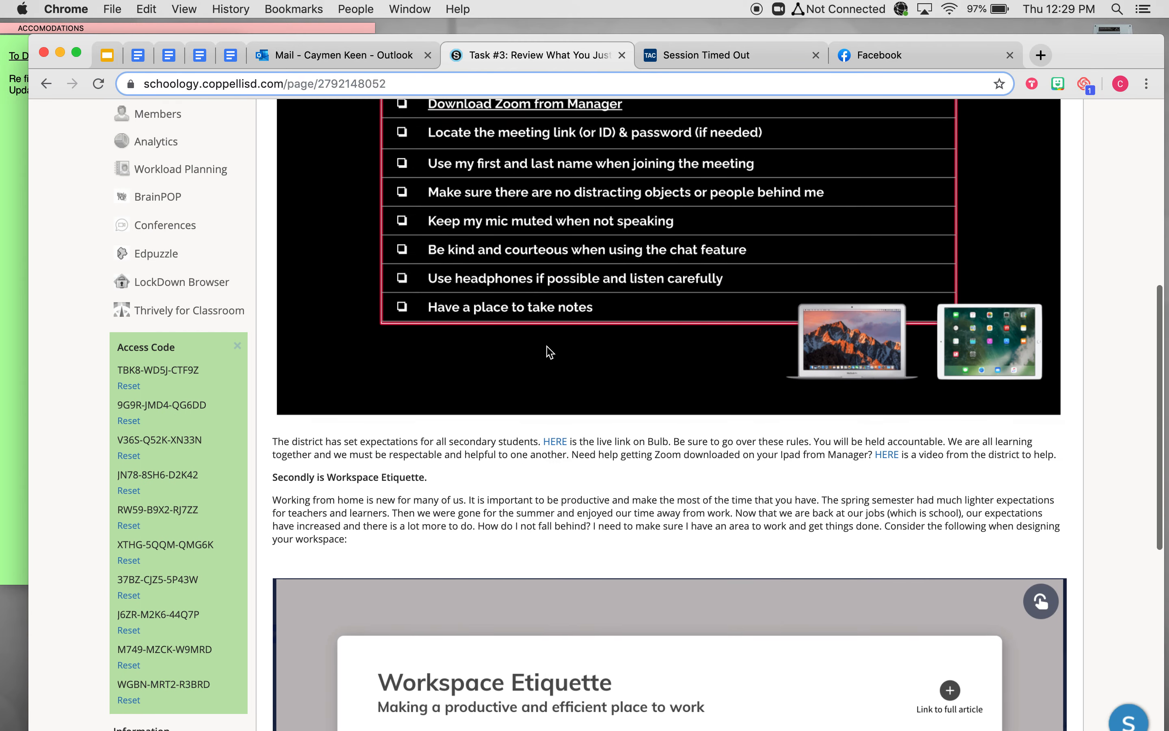
scroll(up, 3)
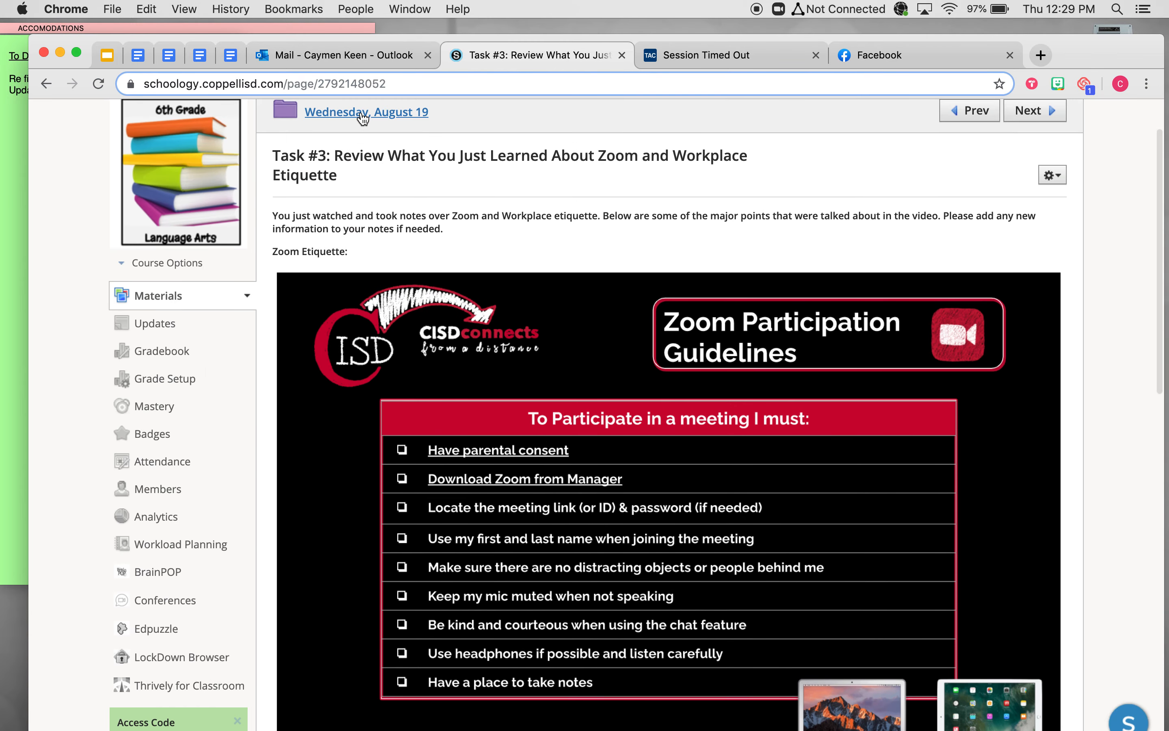
- From the Wednesday, August 19 folder, open the Task 4: Submit Etiquette Notes assignment
click(366, 112)
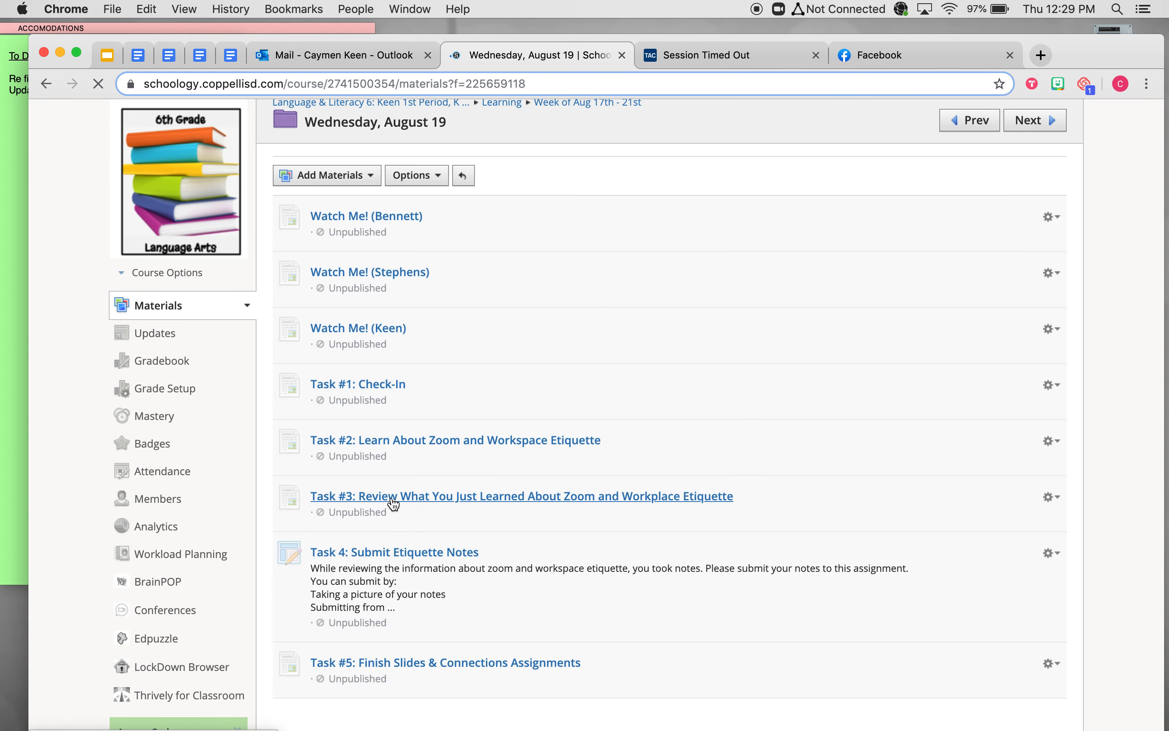
mouse_move(395, 552)
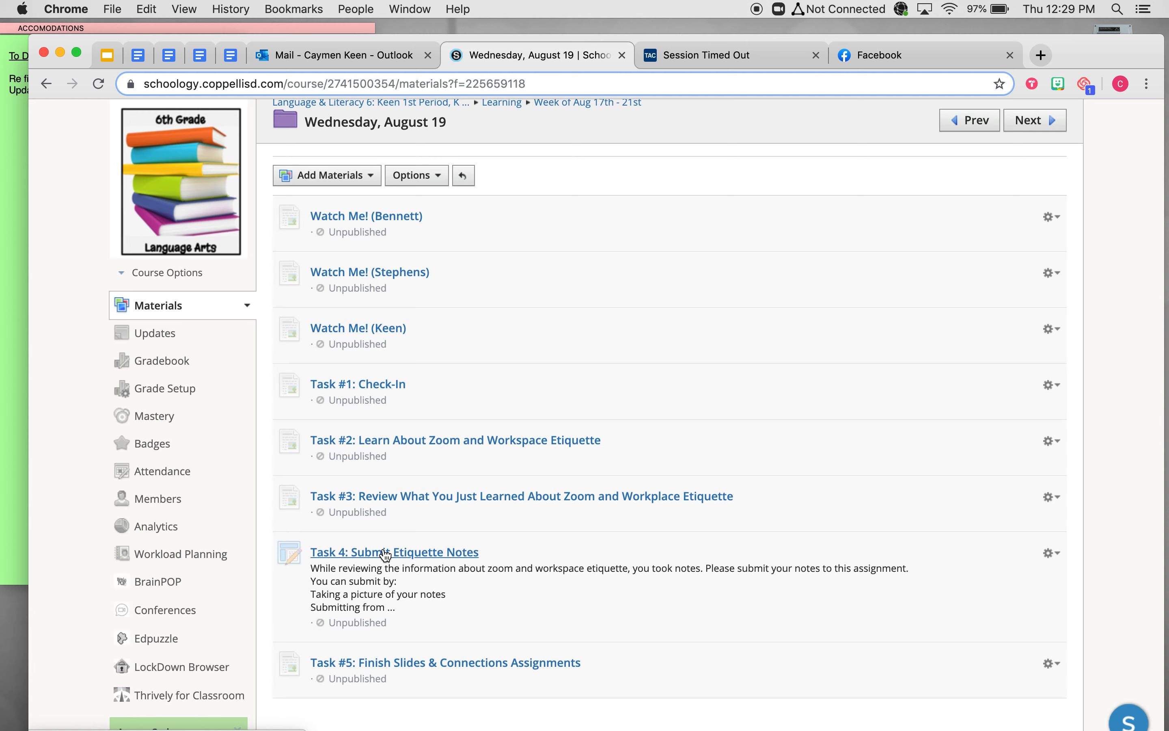
click(395, 552)
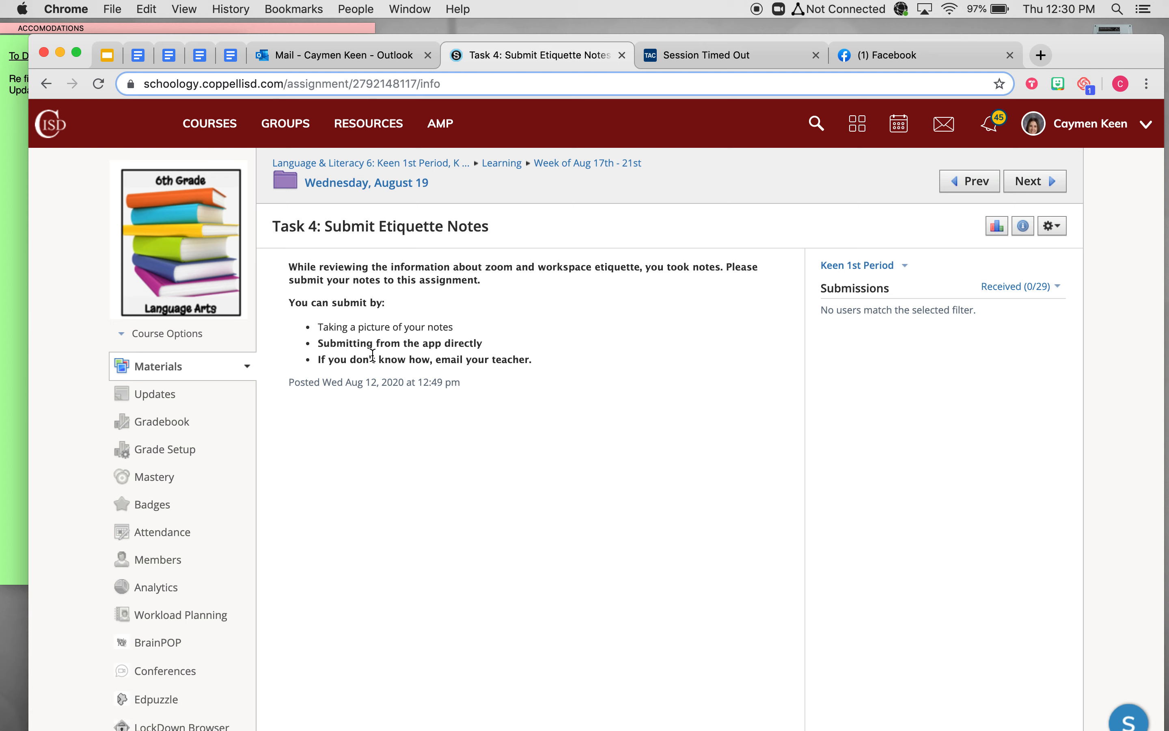
mouse_move(388, 453)
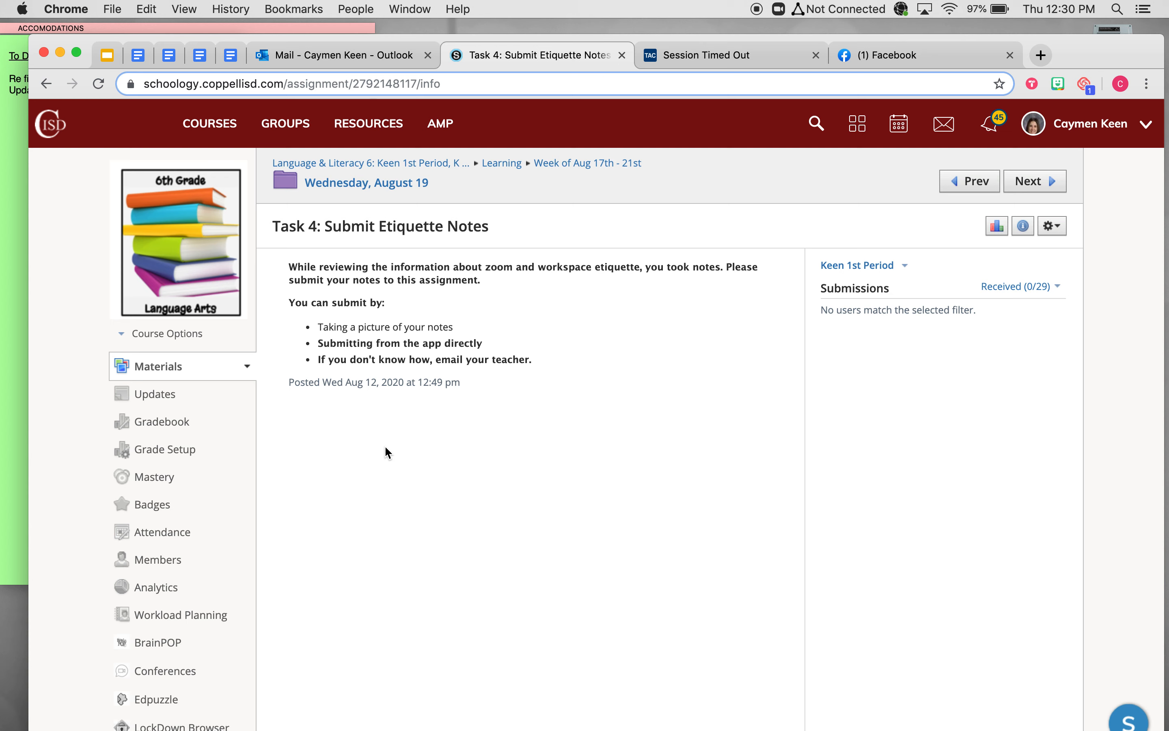
mouse_move(382, 212)
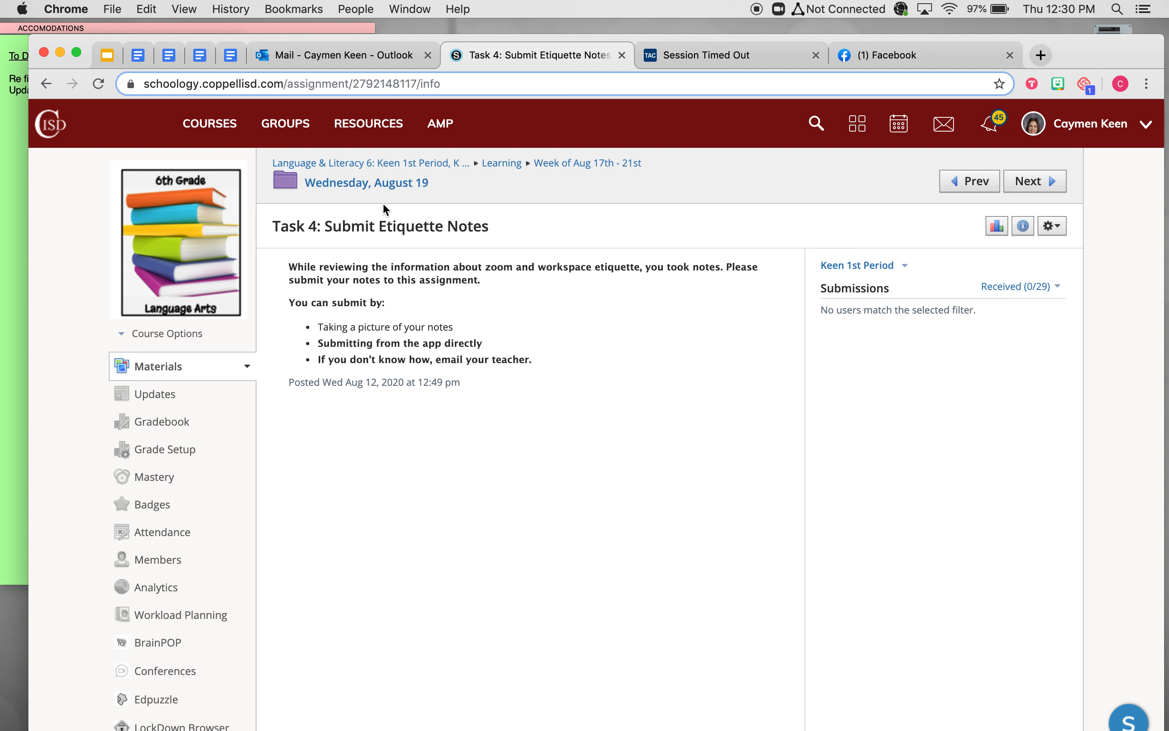
mouse_move(366, 183)
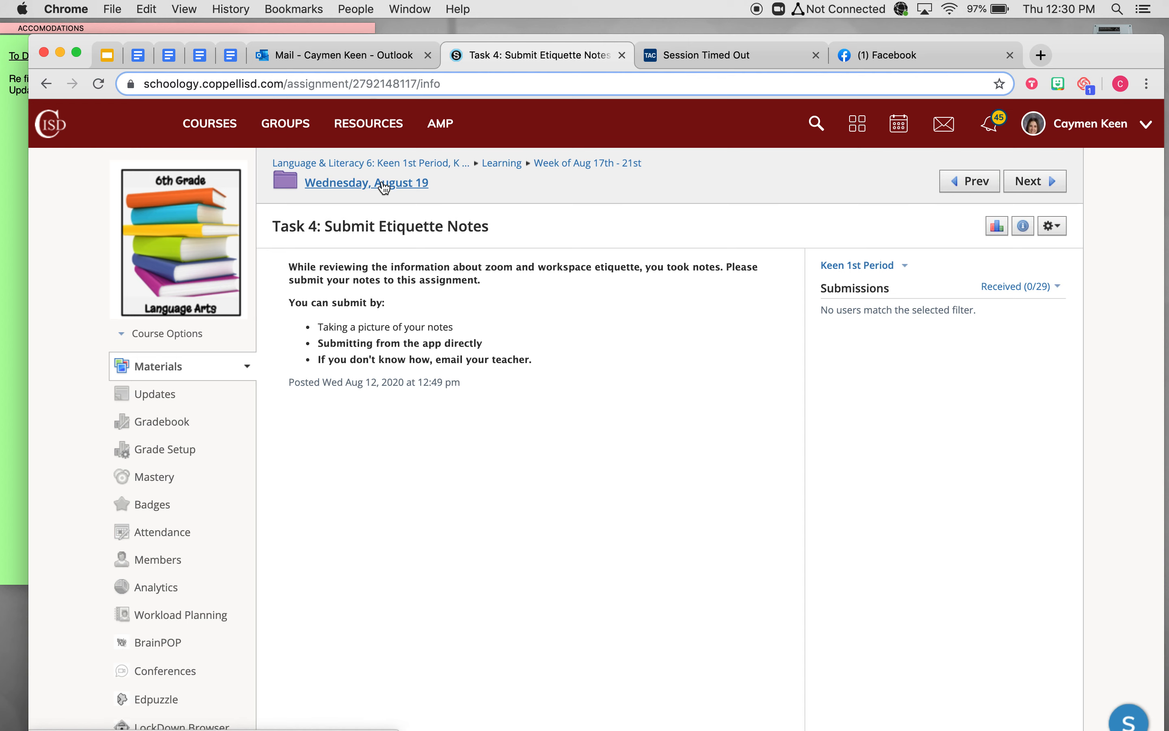
- Return to the Wednesday, August 19 folder and scroll toward Task #5: Finish Slides & Connections
click(366, 182)
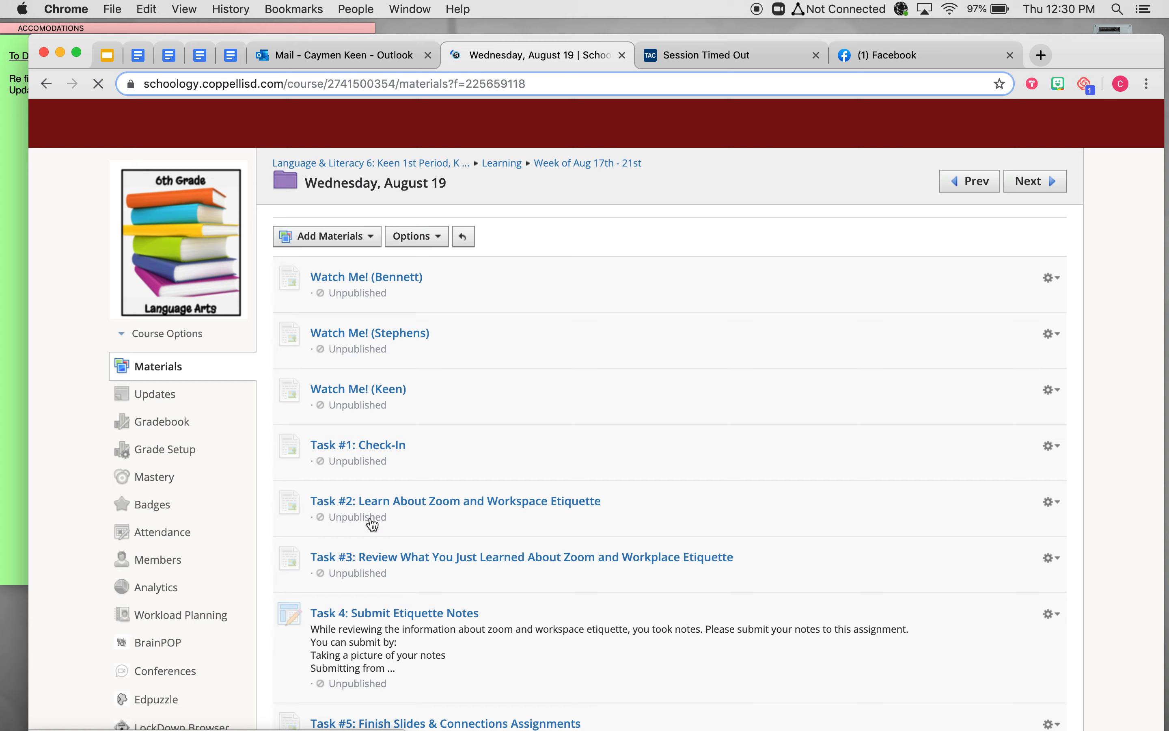
scroll(down, 3)
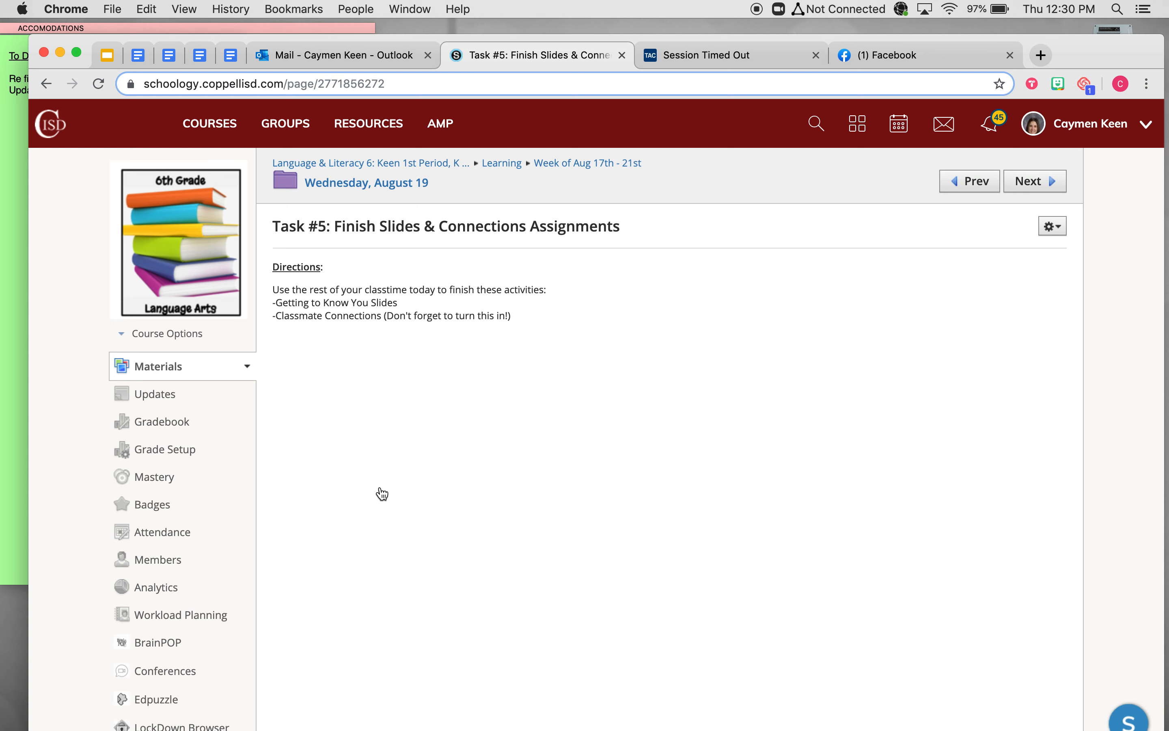
mouse_move(384, 416)
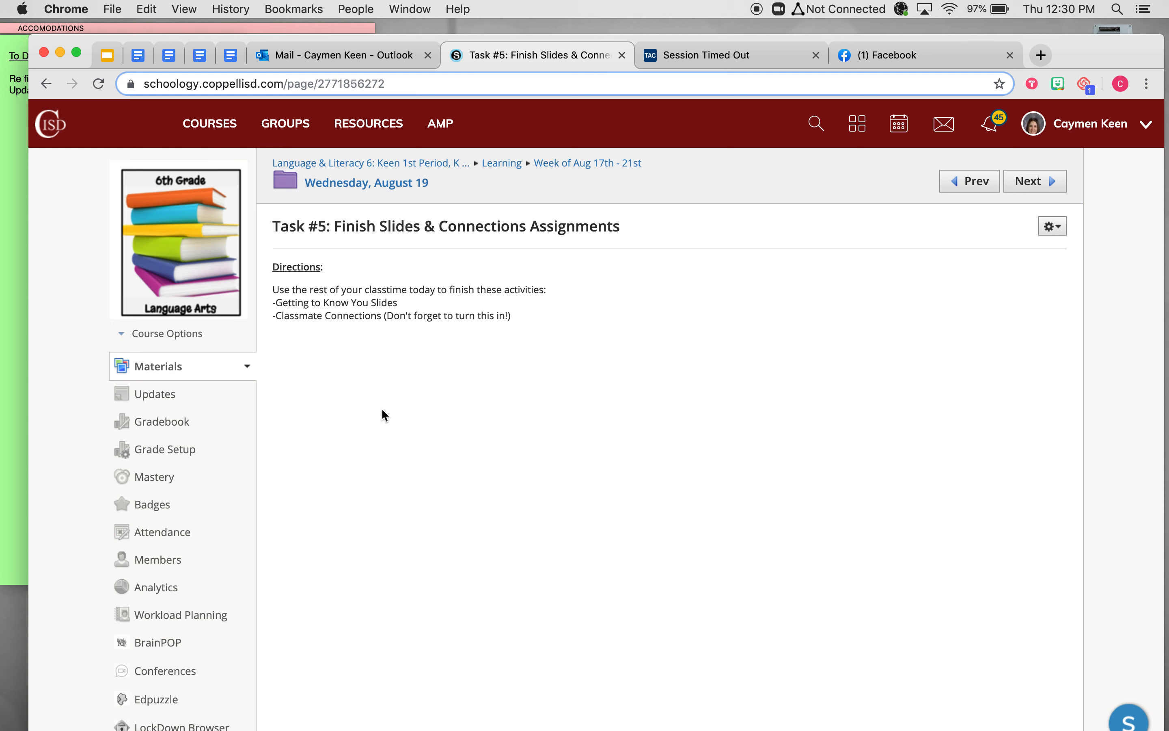